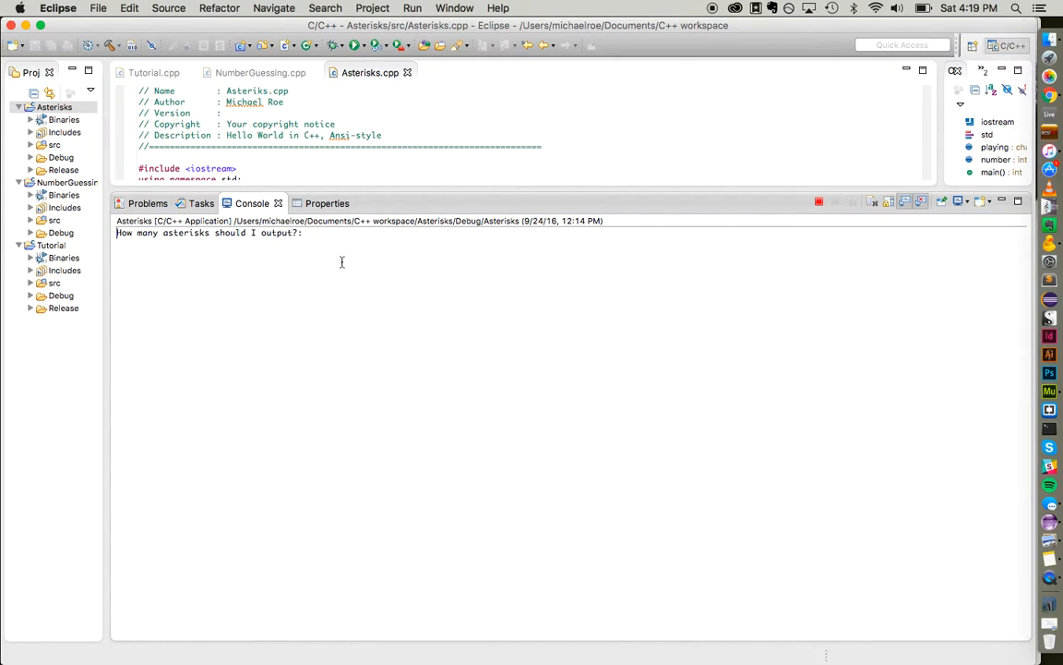
mouse_move(346, 268)
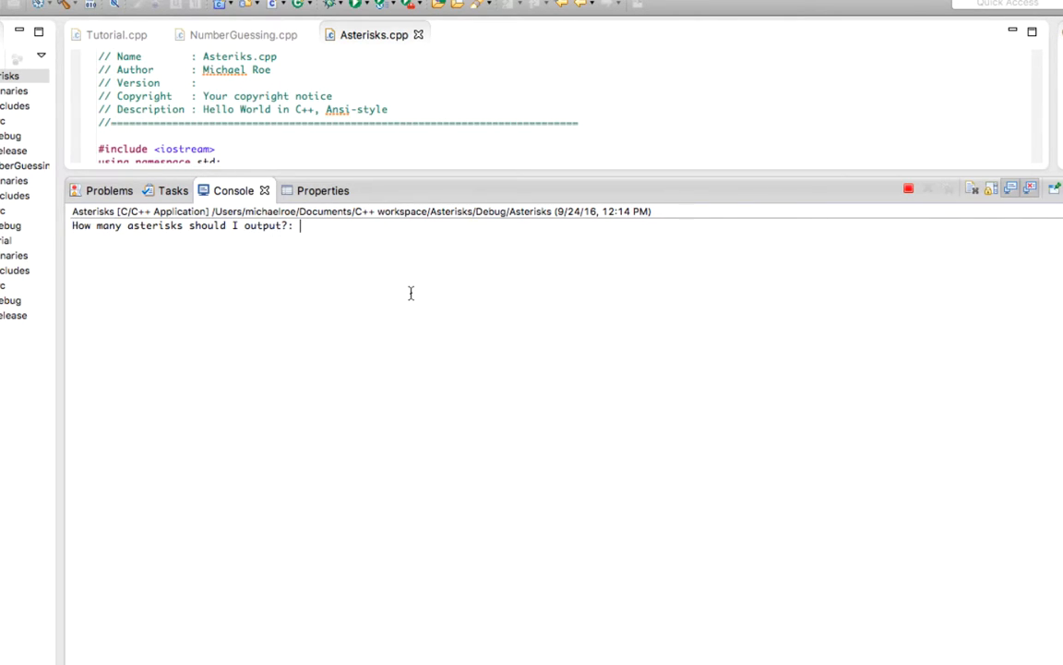
Step: Run the Asterisks program with counts 1, 9 and 1000, answering y to continue each time
text(1)
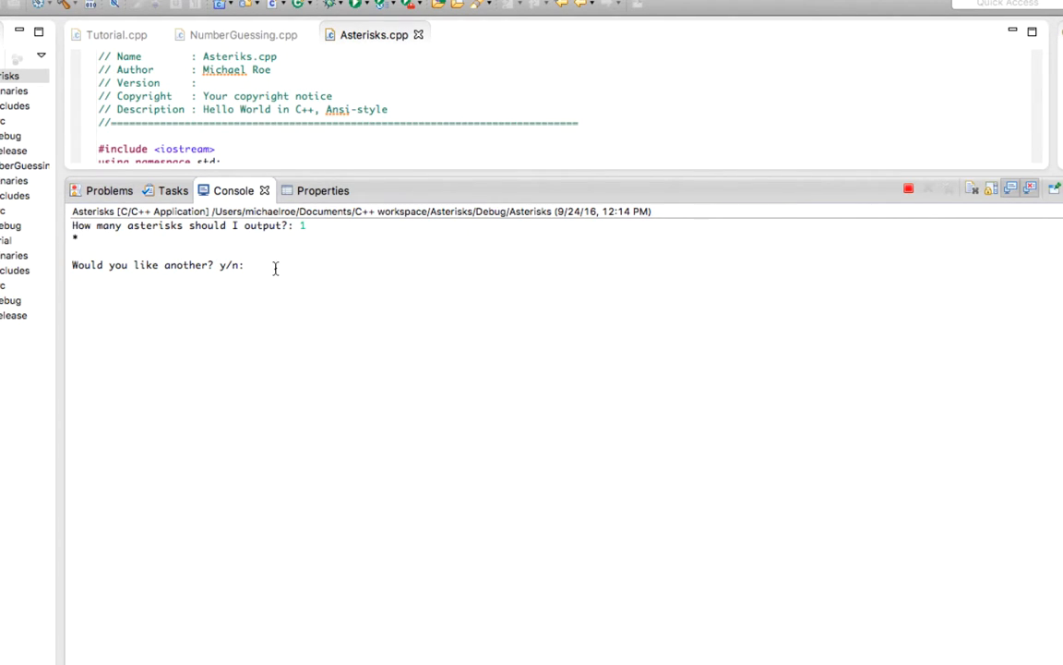
text(y)
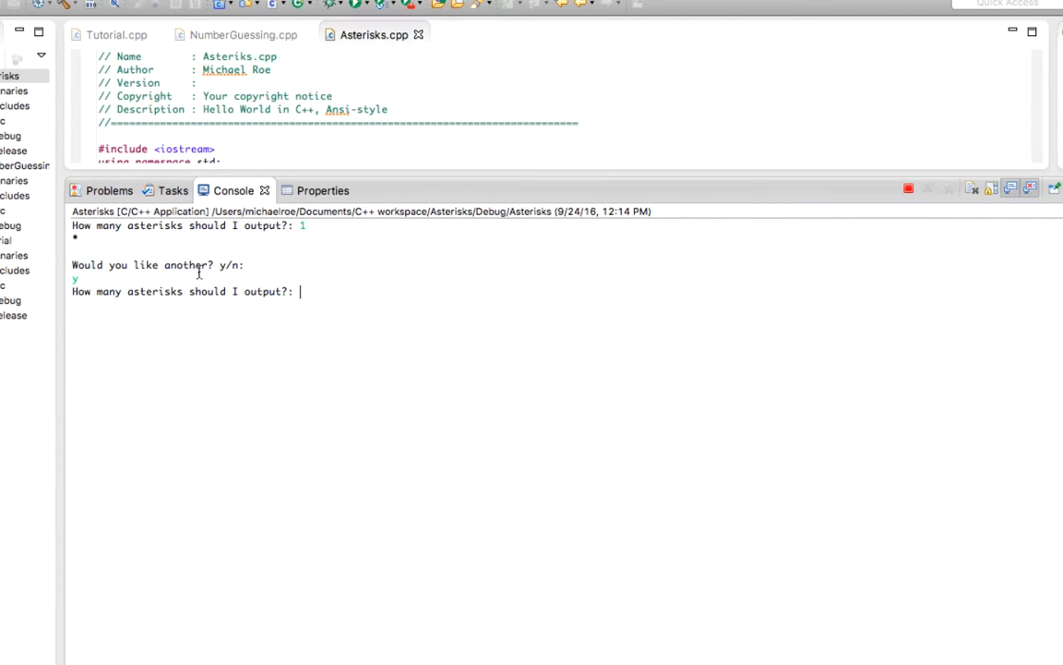
text(9)
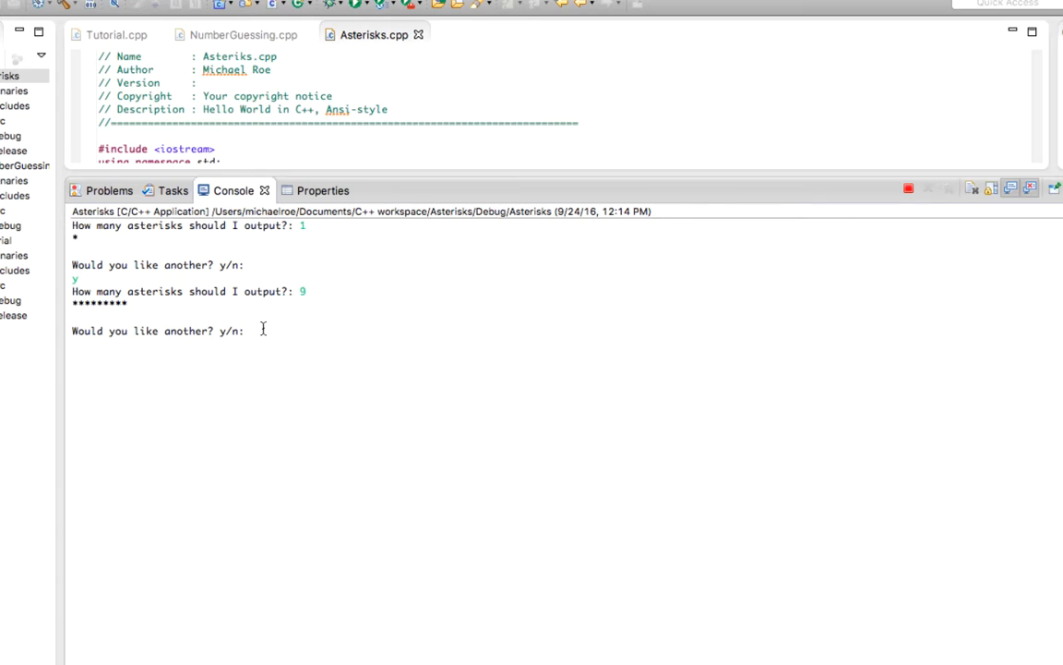
text(y)
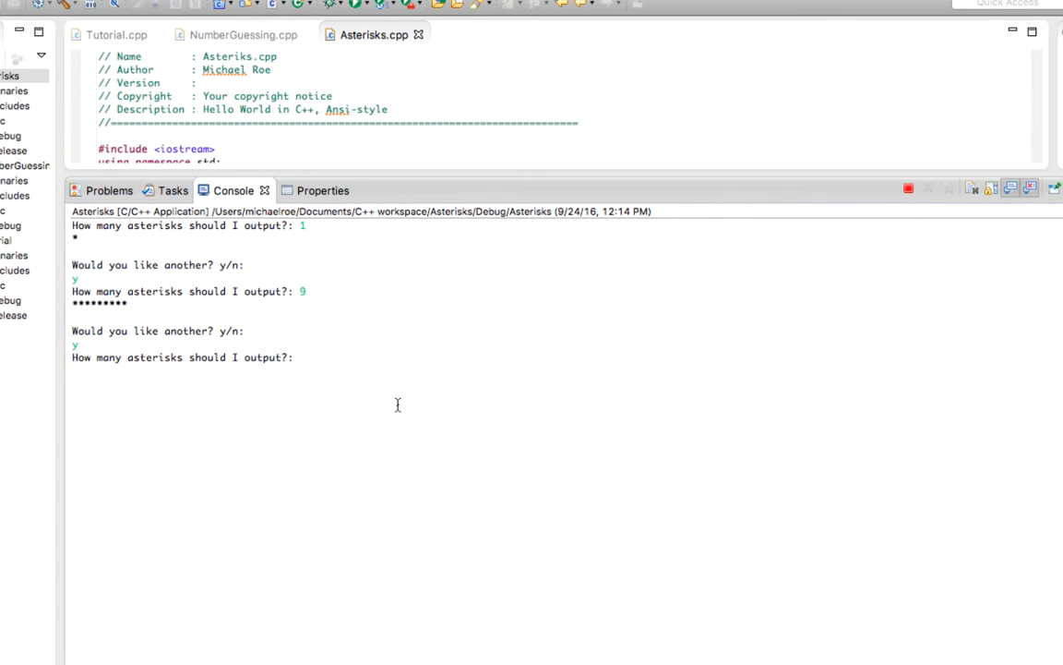
text(1000)
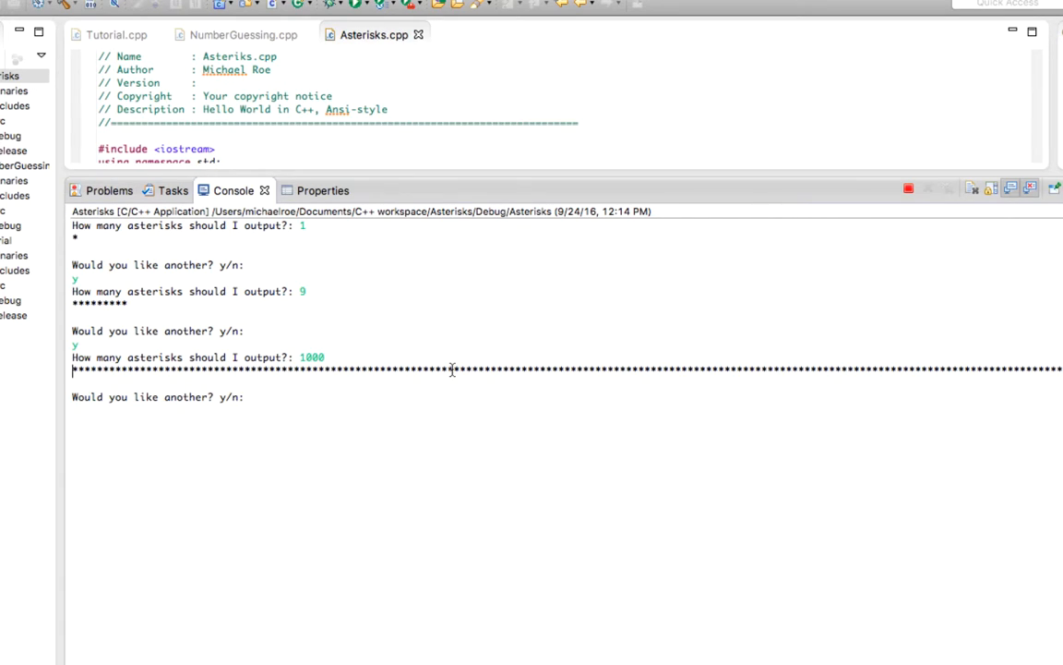
text(y)
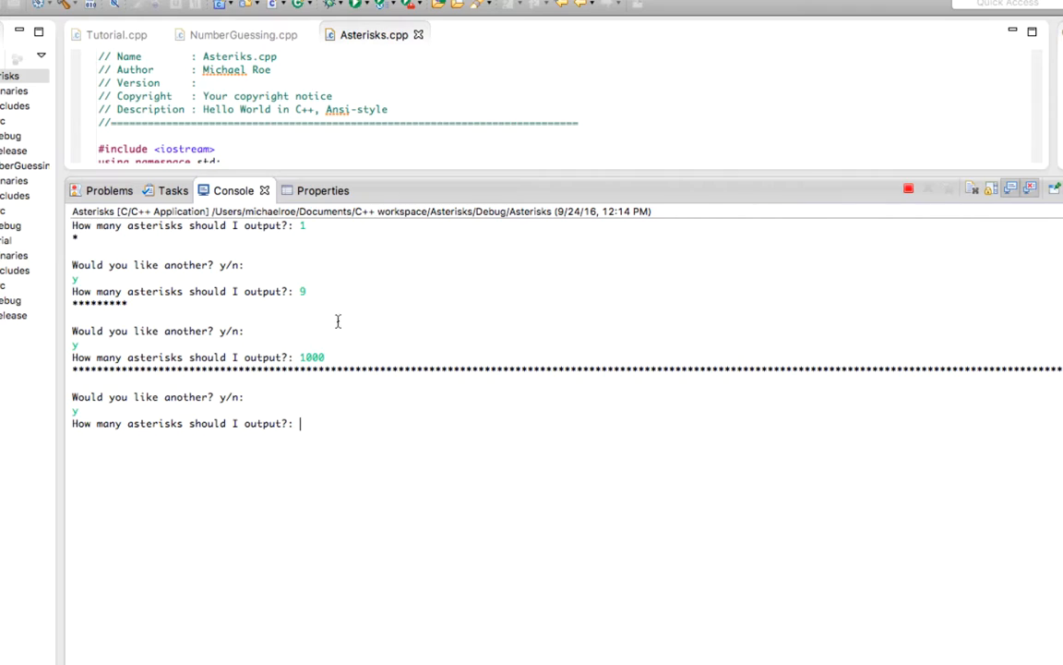
mouse_move(324, 408)
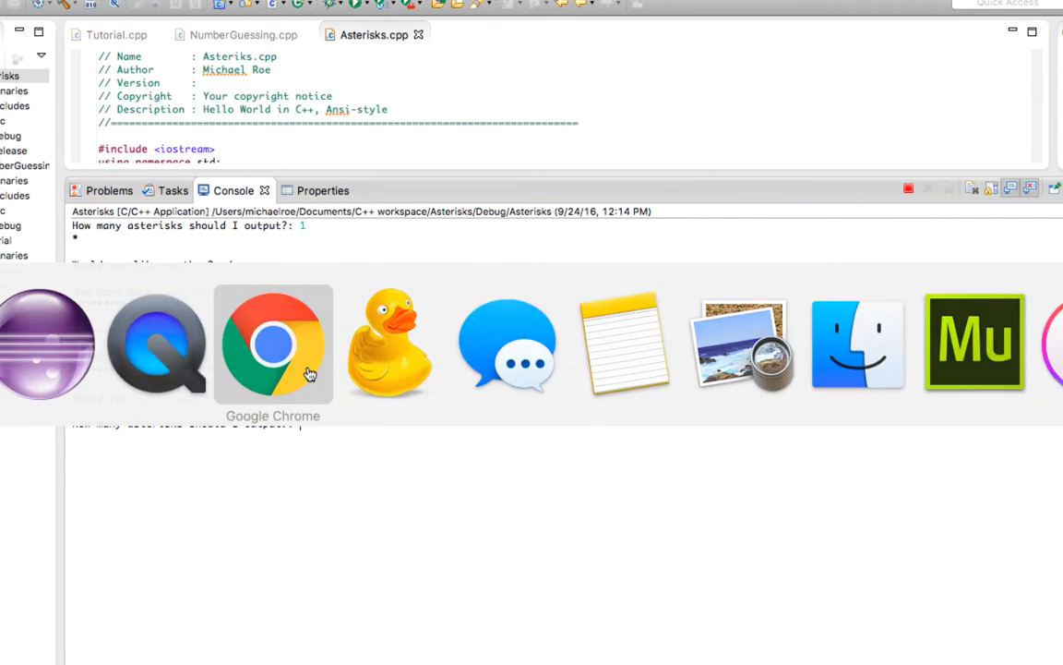
Step: Switch to Chrome and open the 'Assignment 2: Asterisks' plan in Google Drawings
click(272, 344)
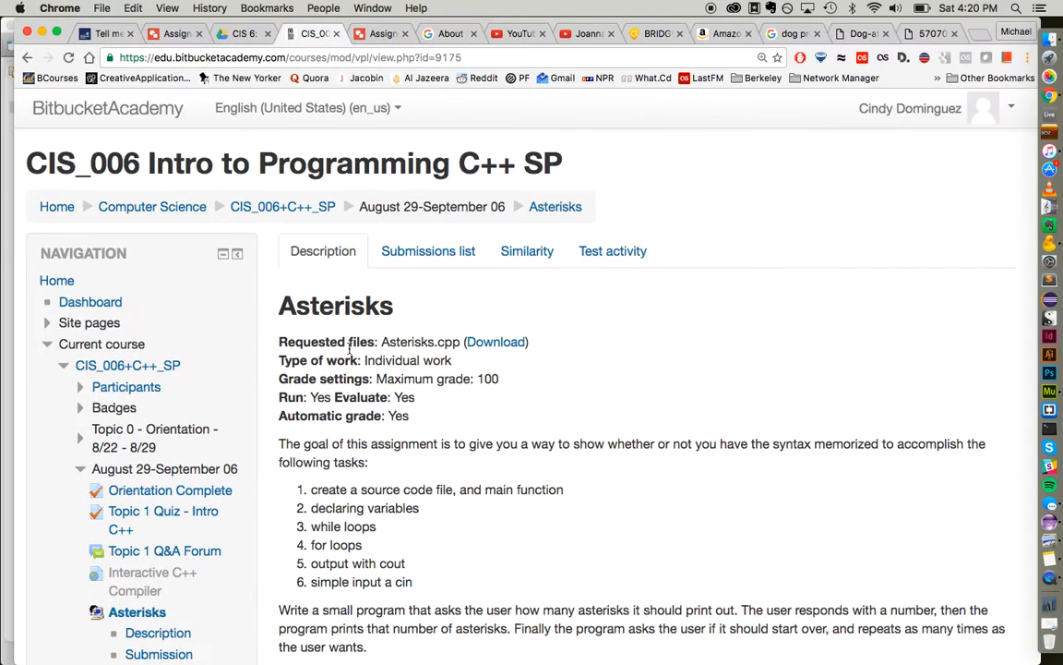
click(382, 34)
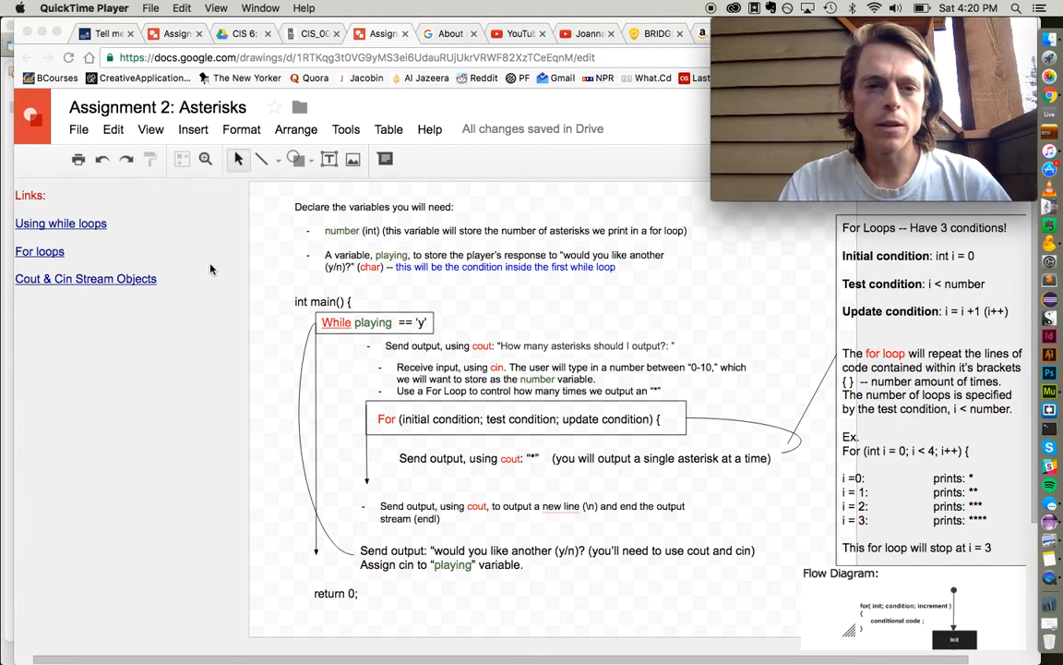
mouse_move(318, 249)
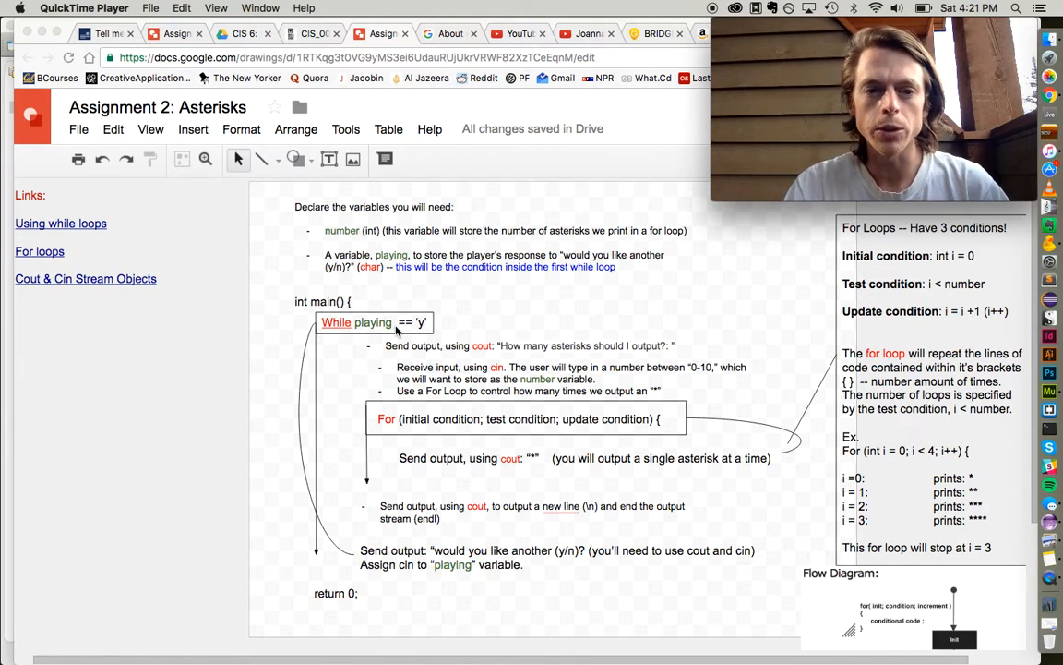
mouse_move(335, 494)
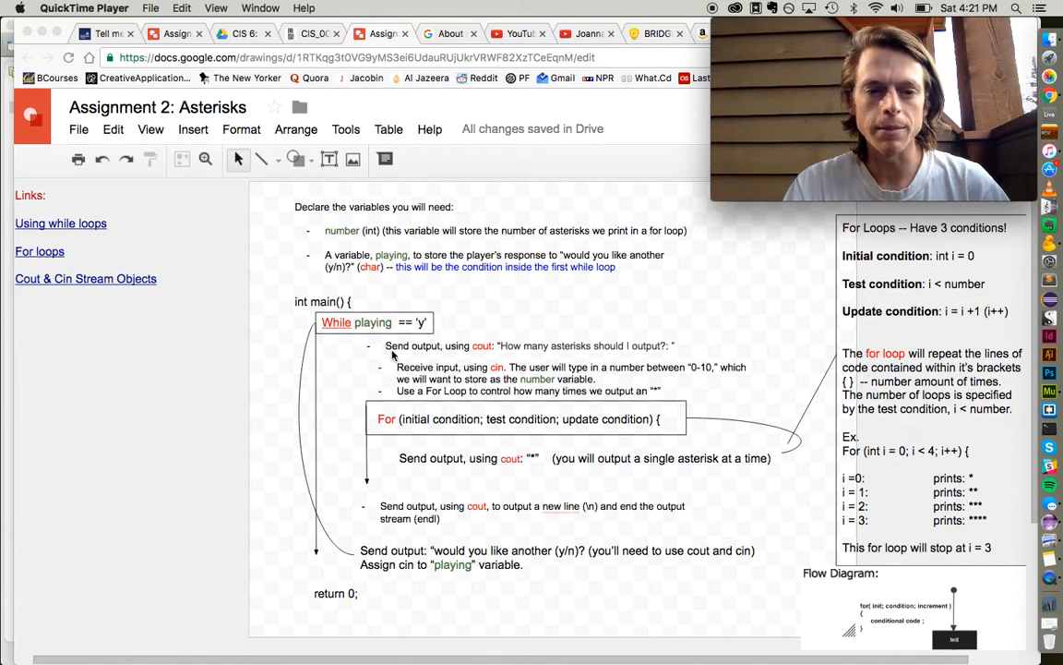
mouse_move(520, 350)
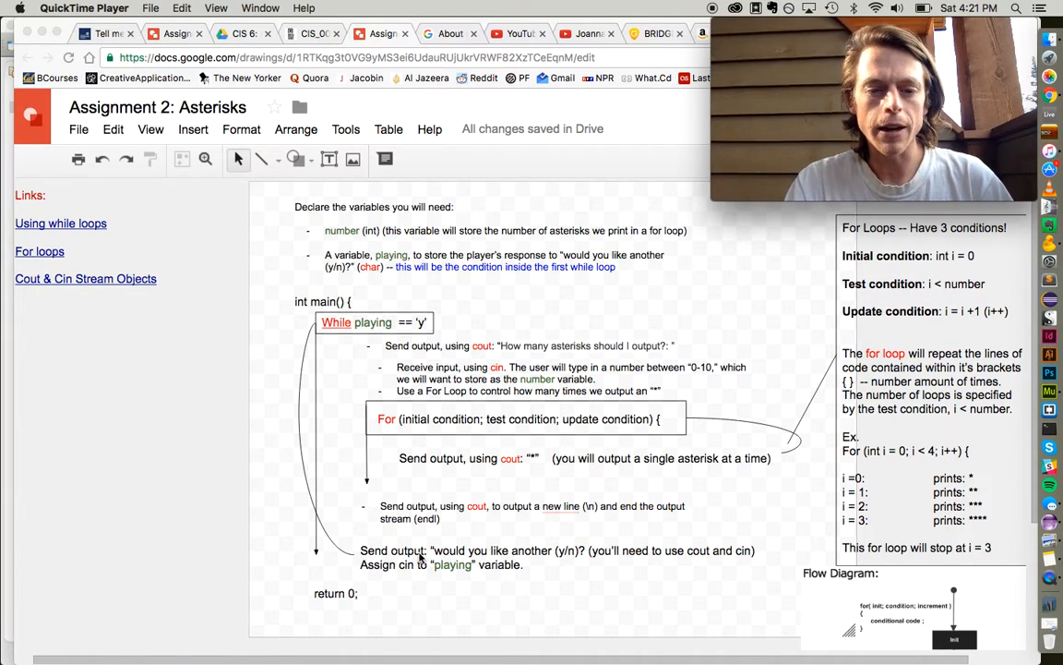
mouse_move(591, 559)
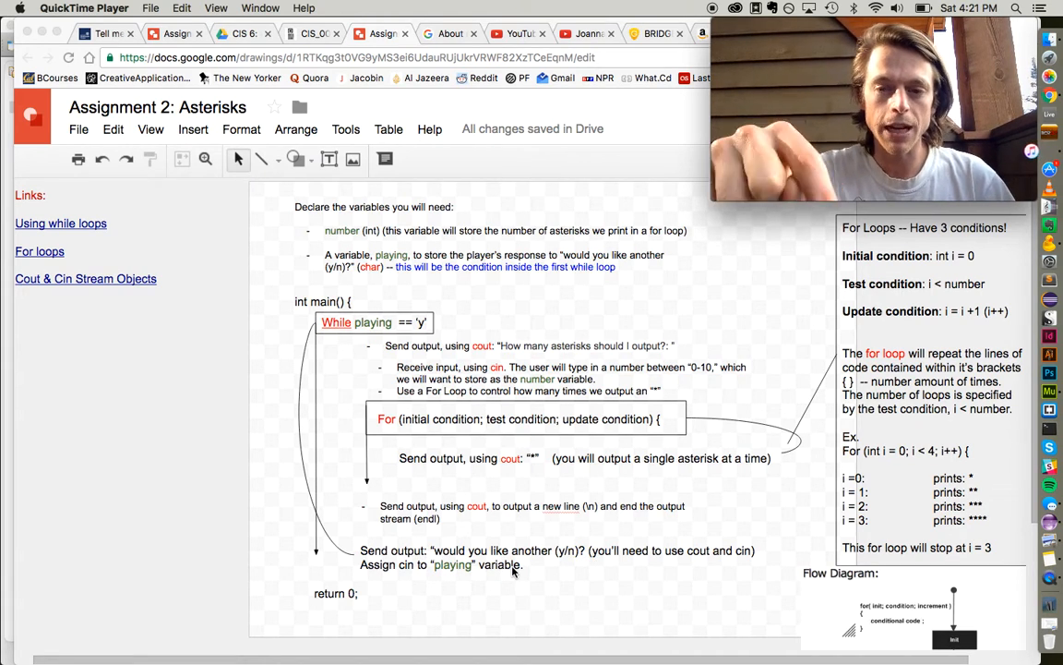
mouse_move(368, 305)
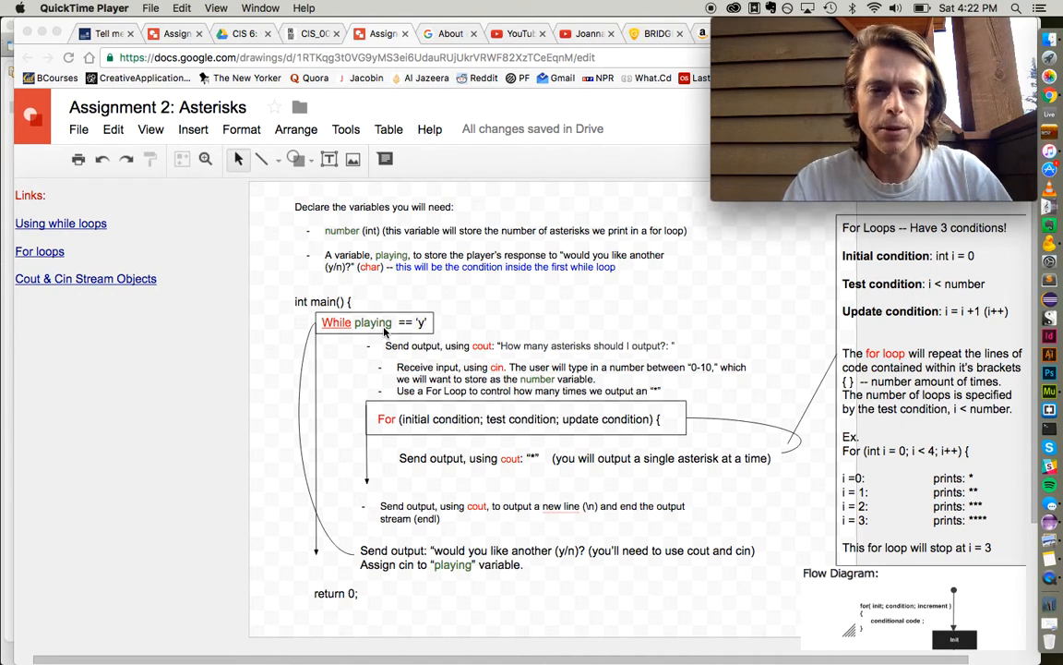
mouse_move(468, 351)
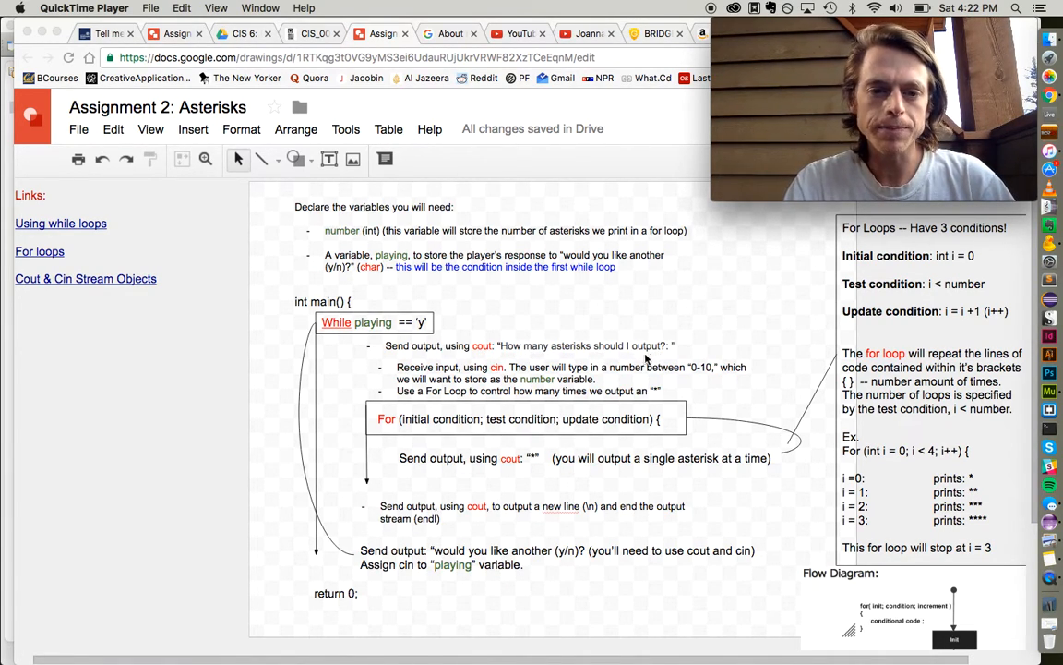
mouse_move(497, 377)
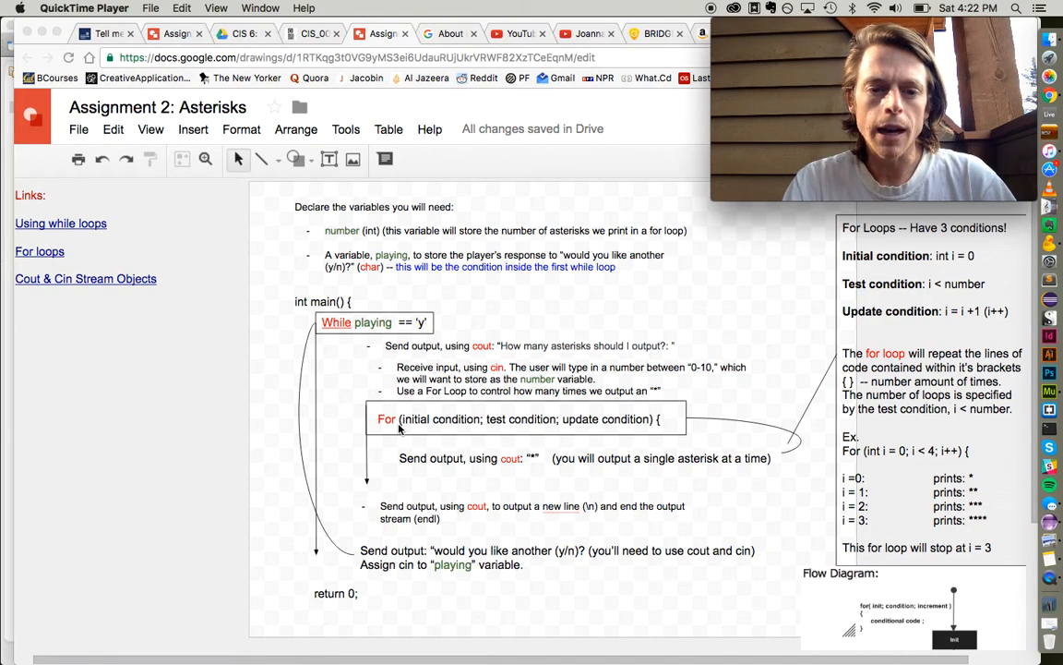
mouse_move(401, 450)
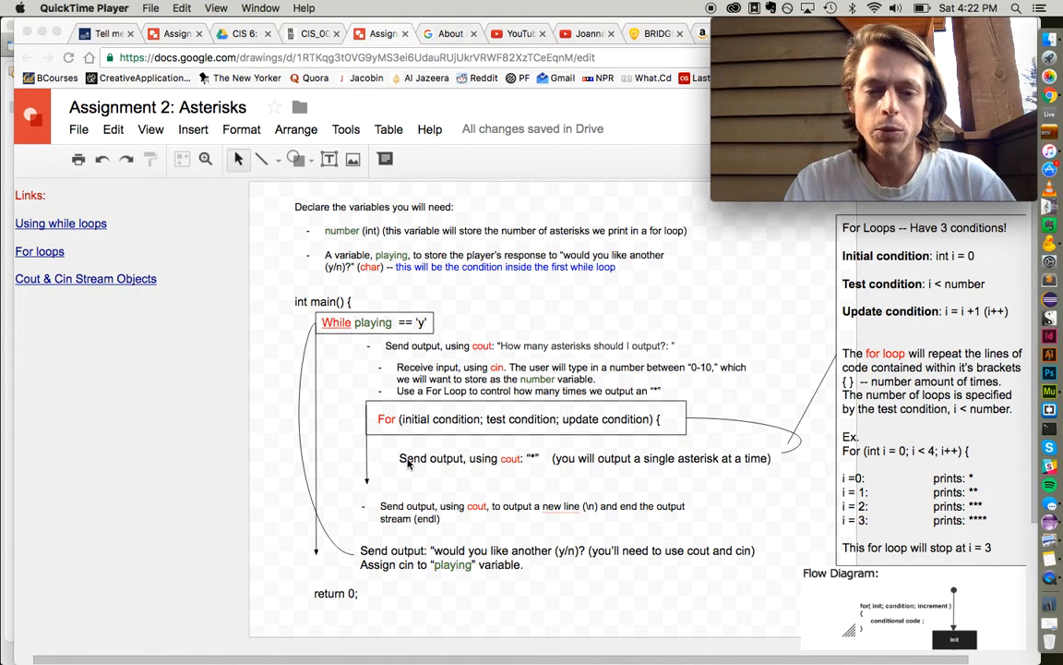
mouse_move(367, 489)
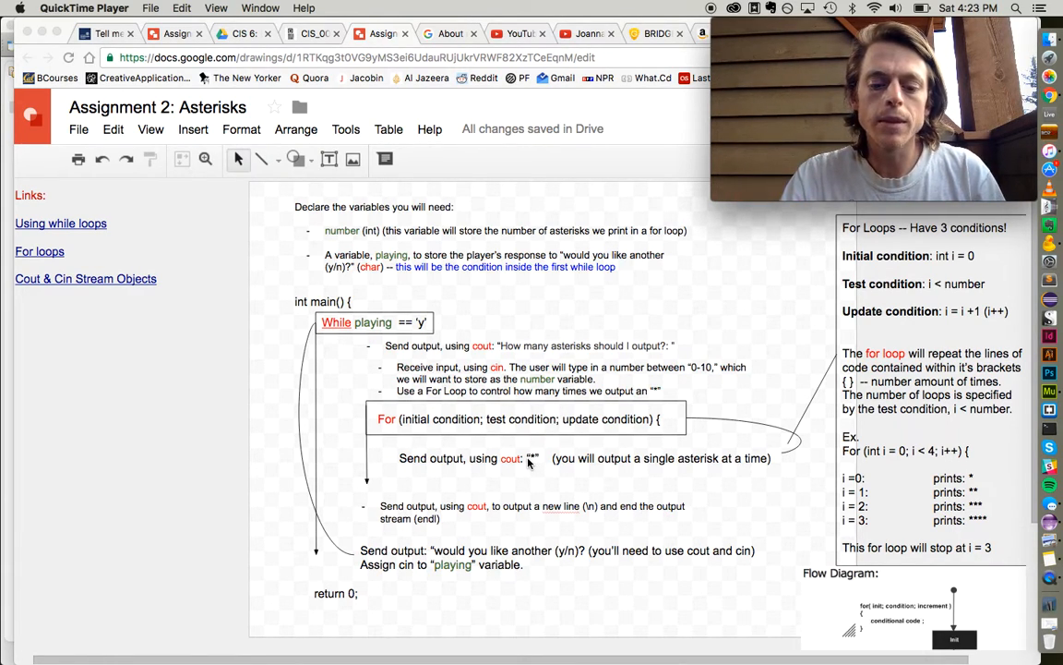
mouse_move(445, 440)
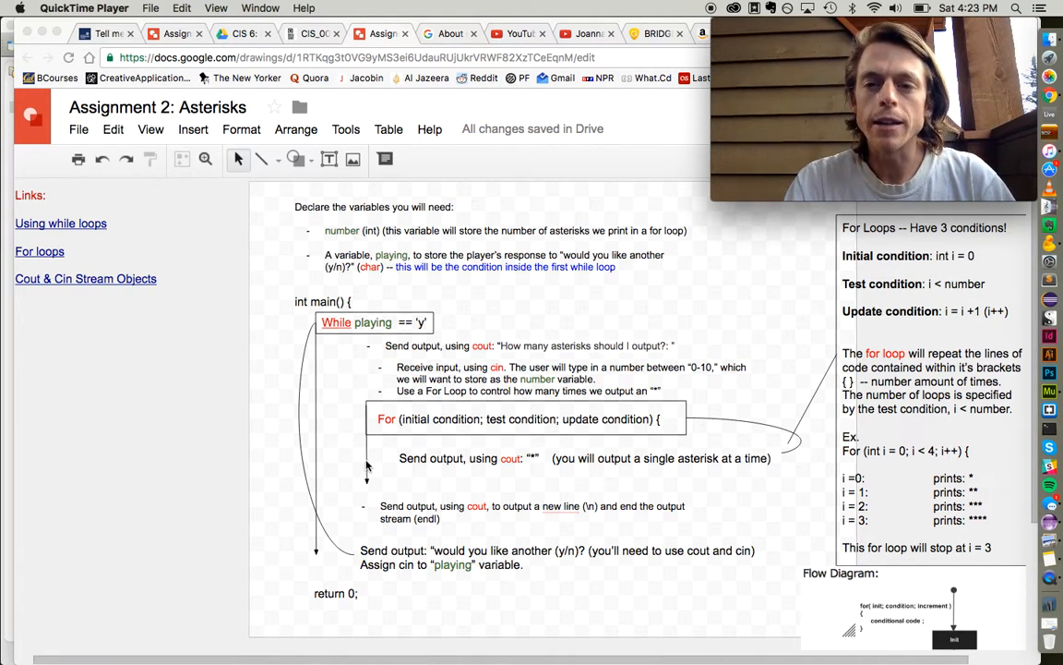
mouse_move(460, 457)
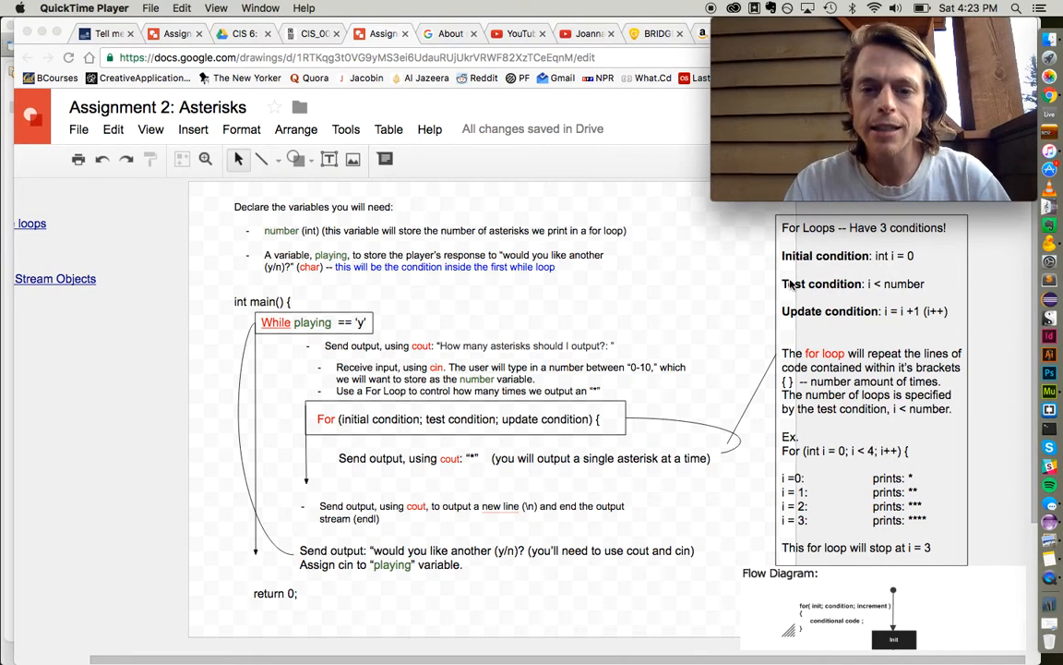
mouse_move(374, 425)
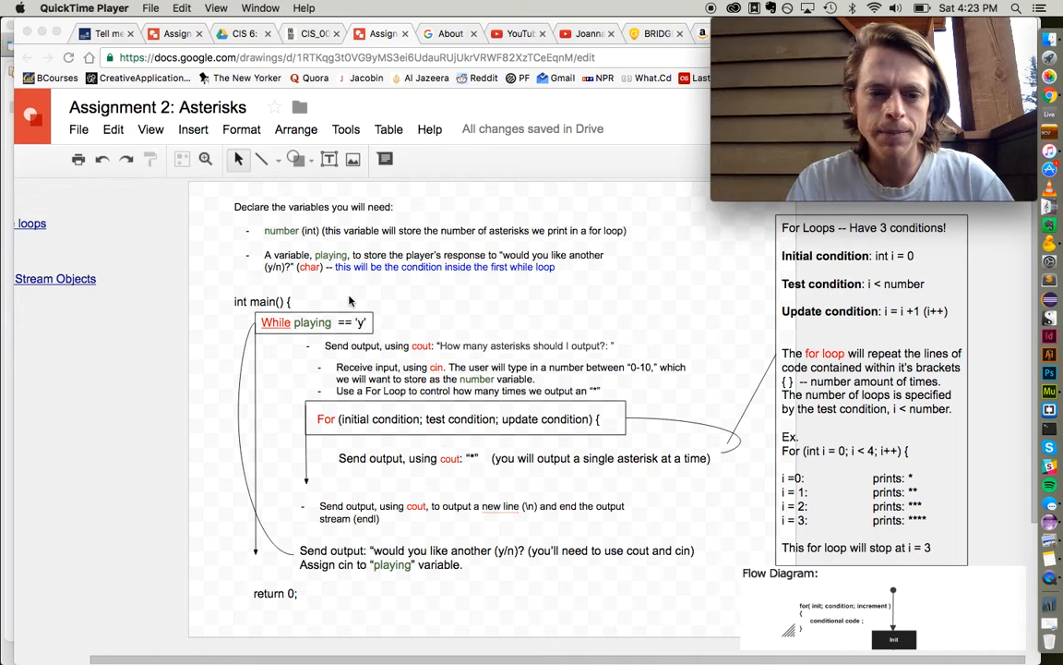
mouse_move(400, 421)
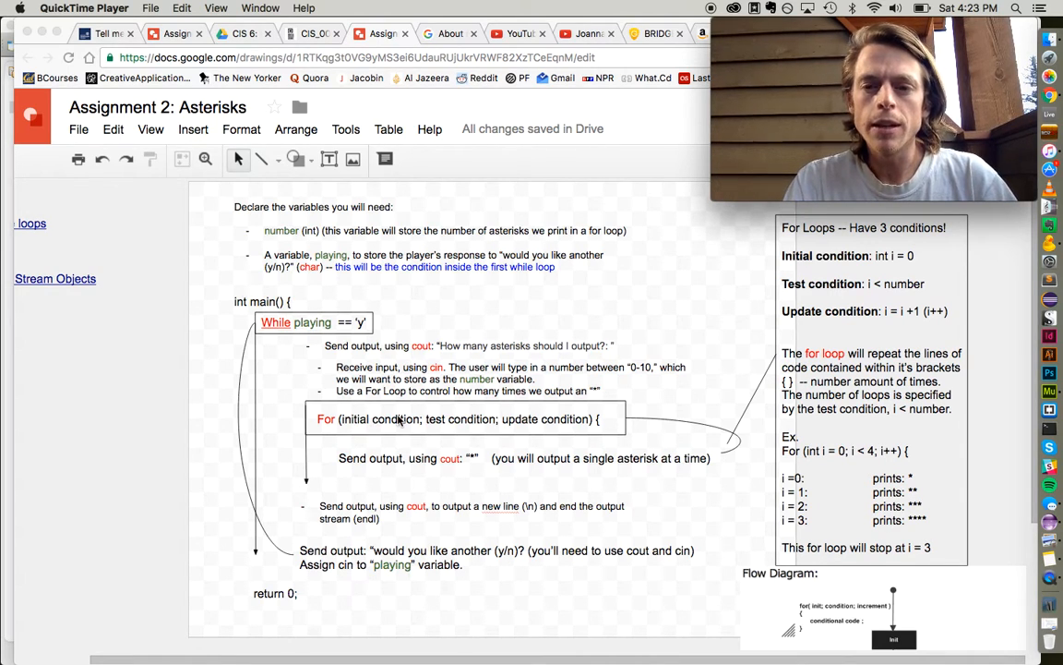
mouse_move(890, 266)
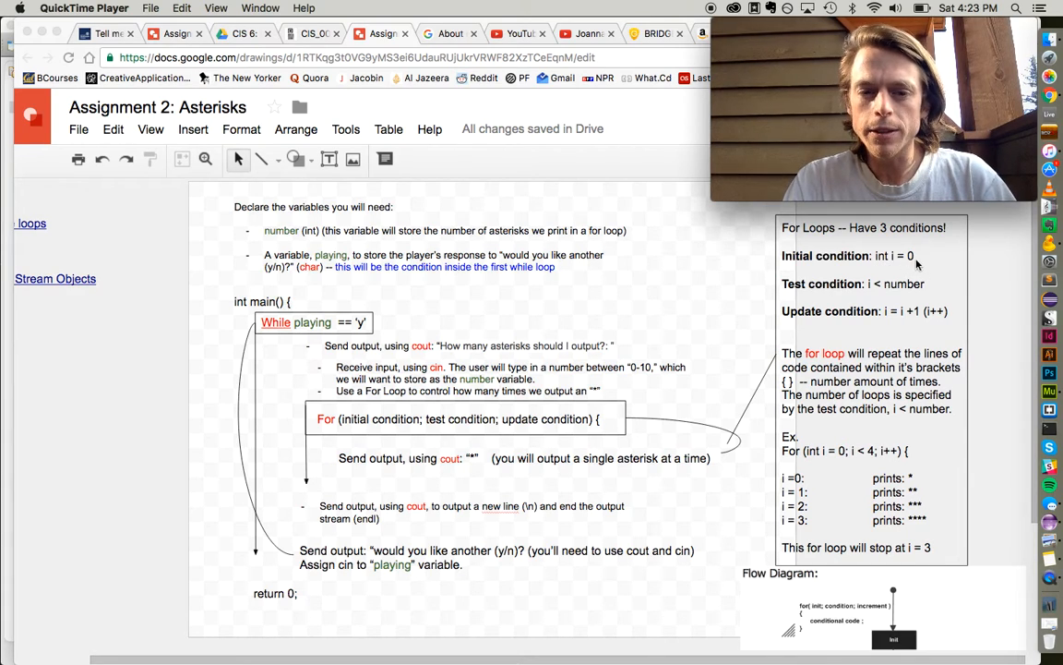
mouse_move(424, 430)
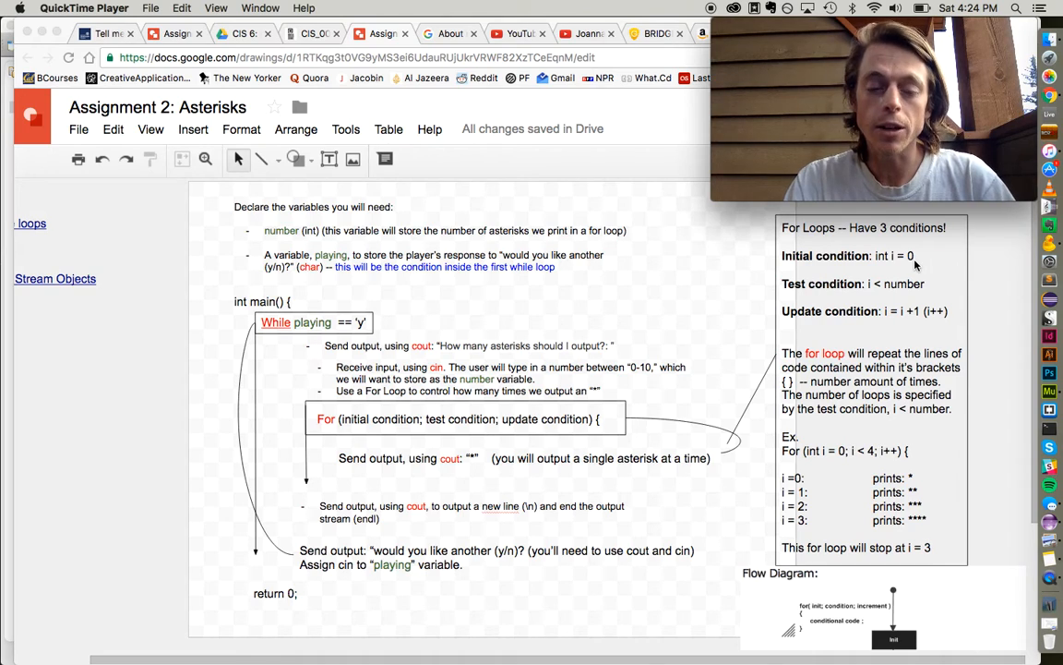
mouse_move(425, 427)
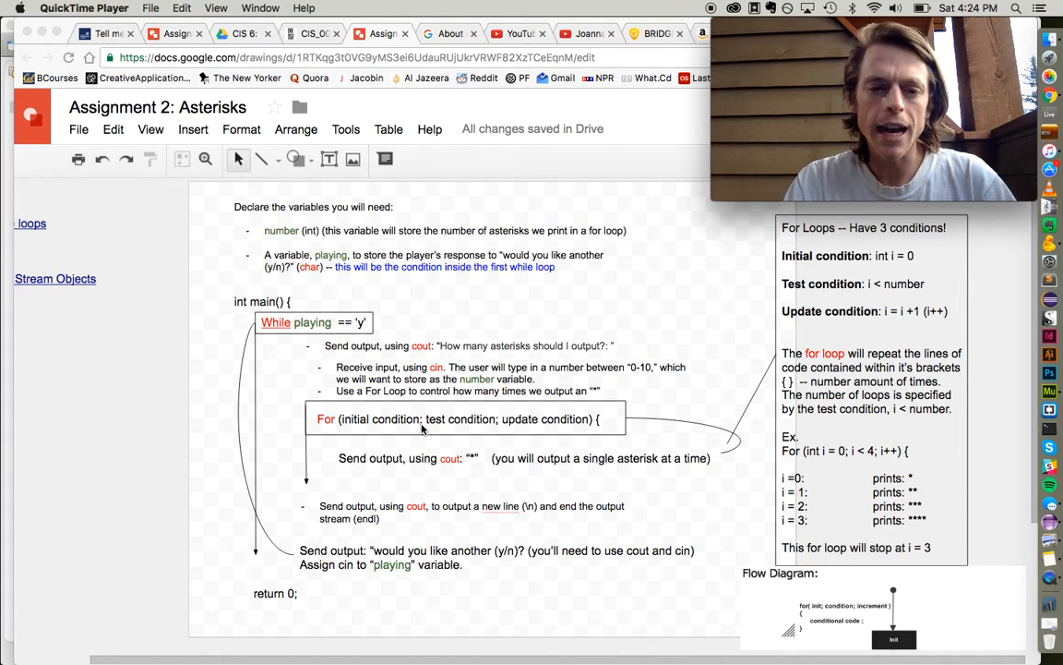
mouse_move(808, 341)
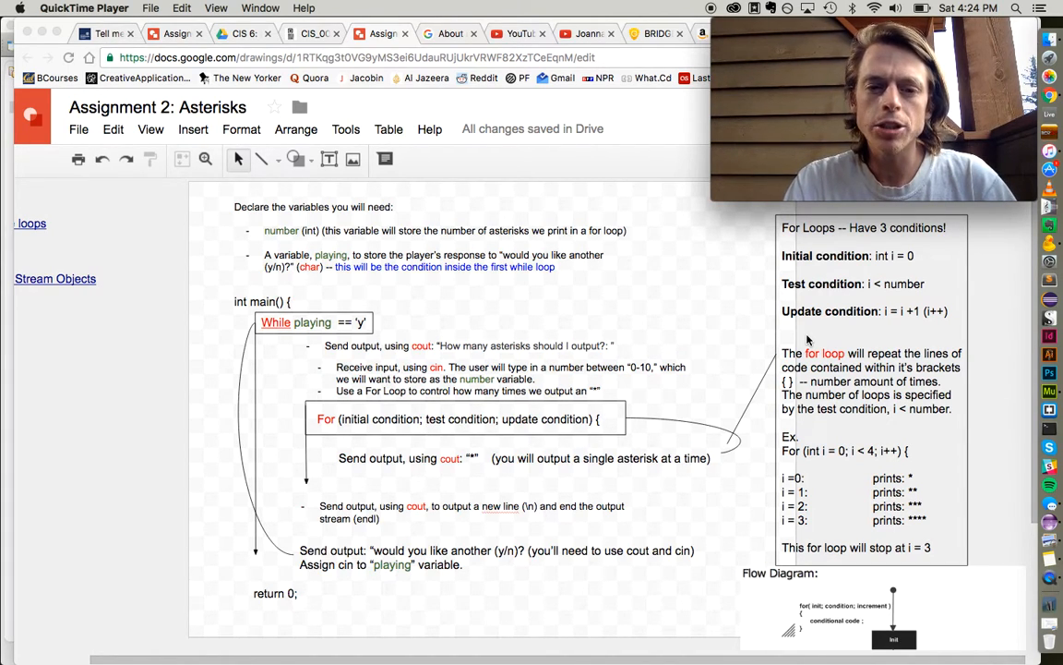
mouse_move(780, 285)
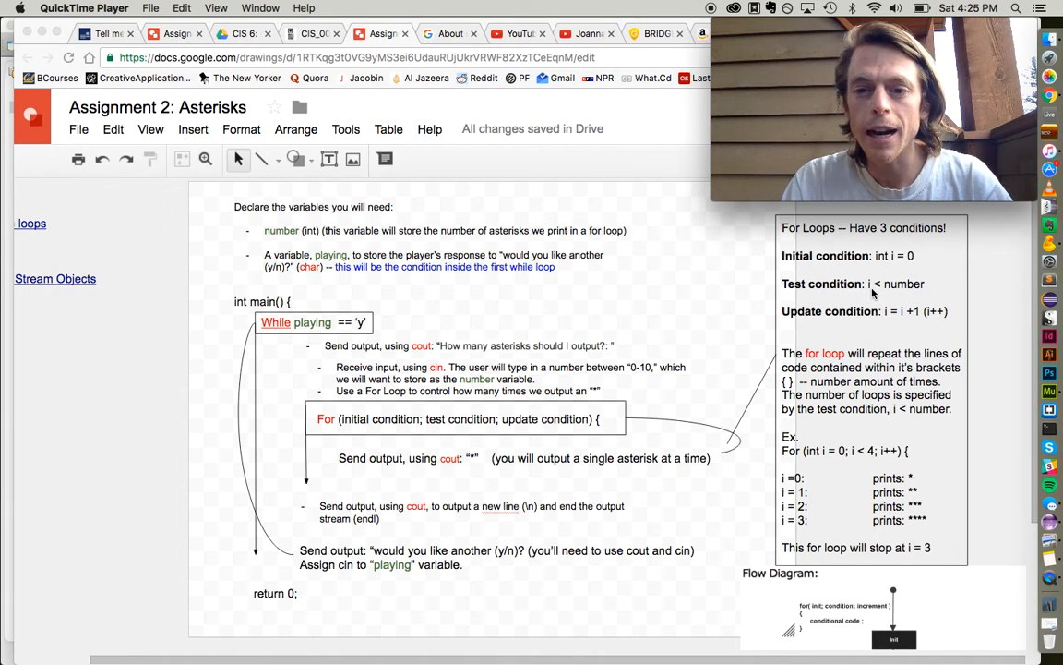
mouse_move(883, 289)
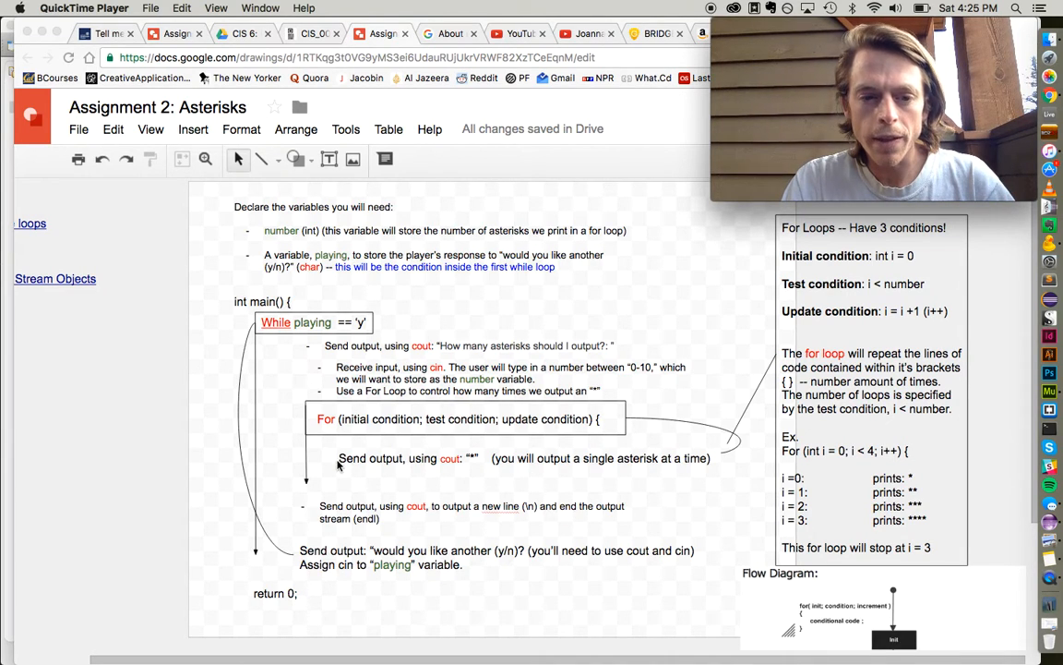
mouse_move(504, 457)
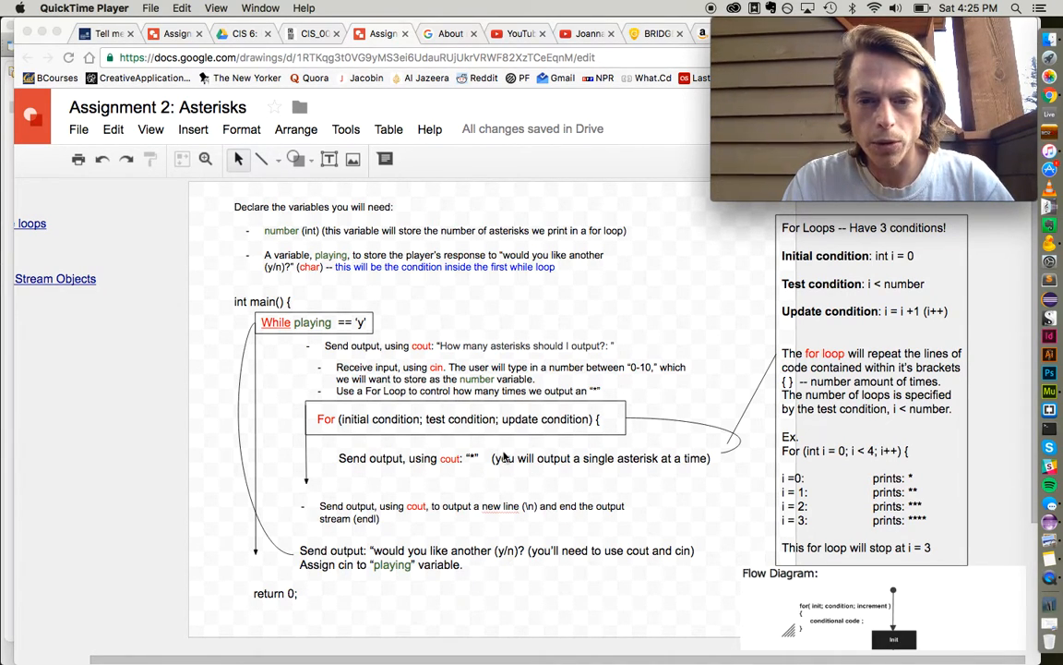
mouse_move(849, 320)
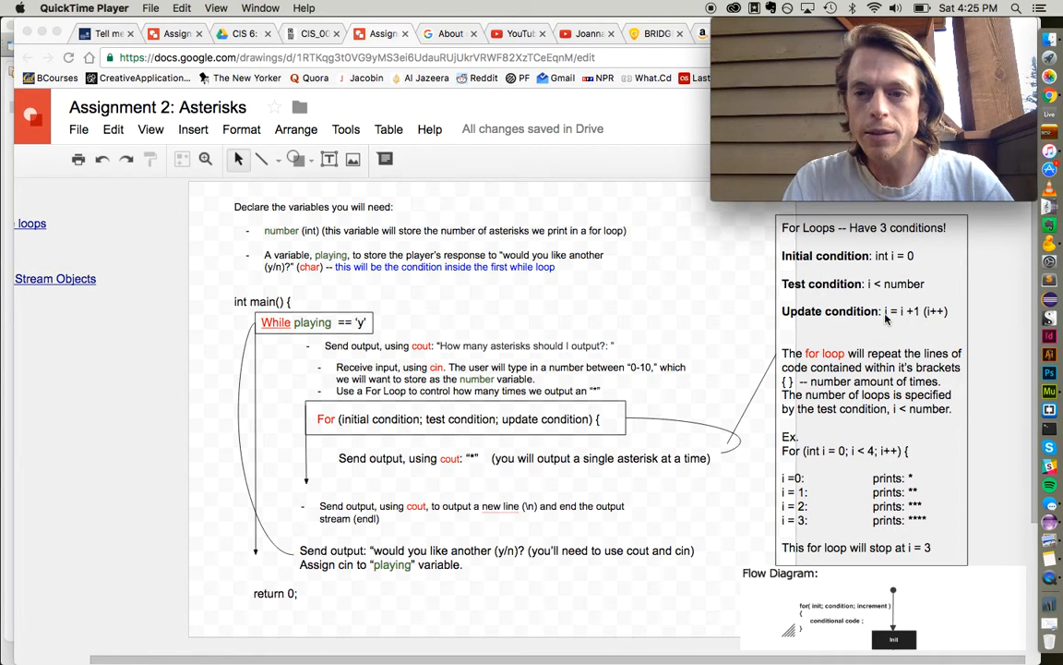
mouse_move(412, 477)
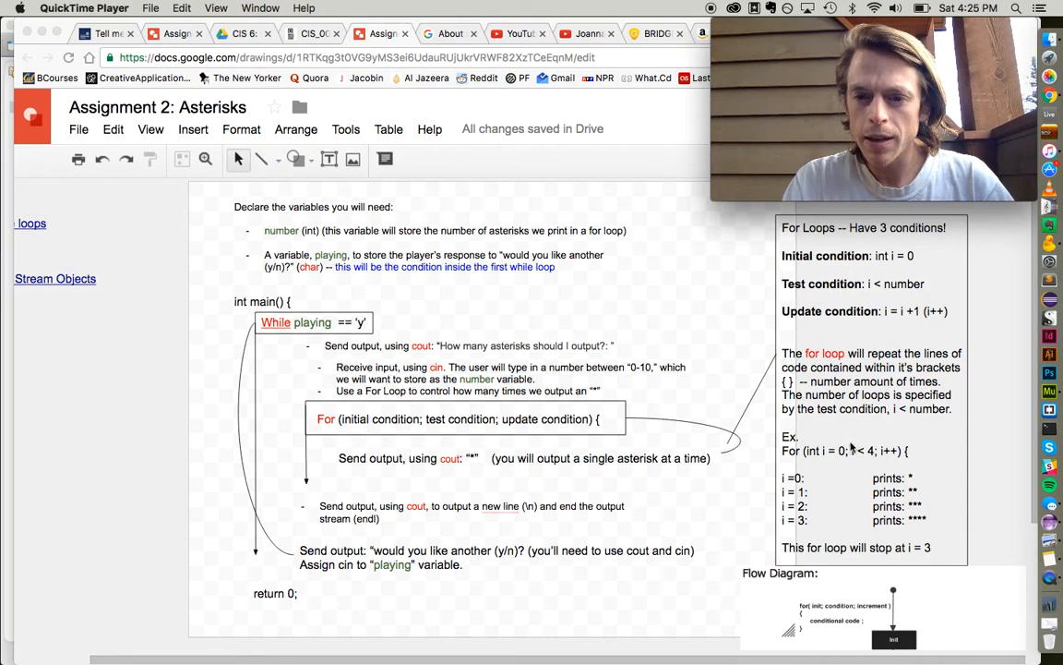
mouse_move(820, 467)
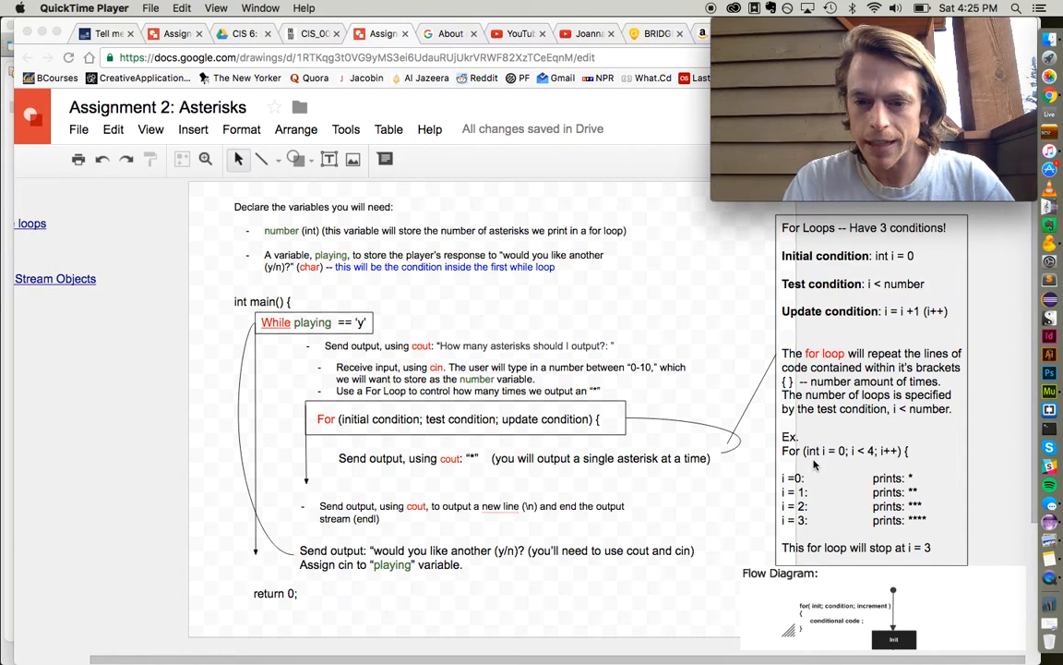
mouse_move(917, 418)
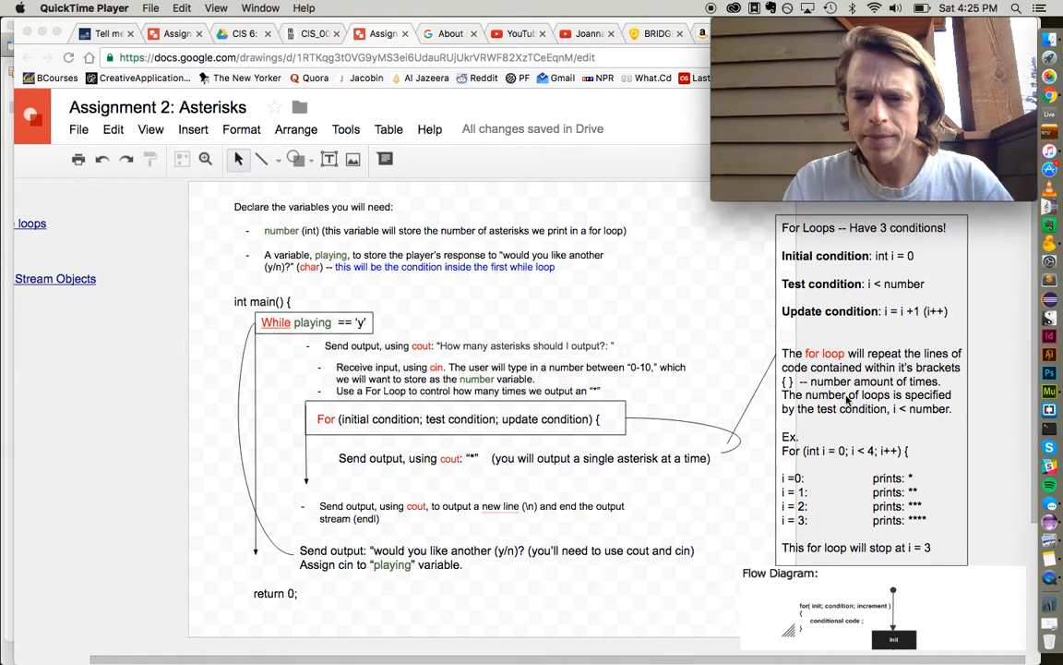
mouse_move(819, 488)
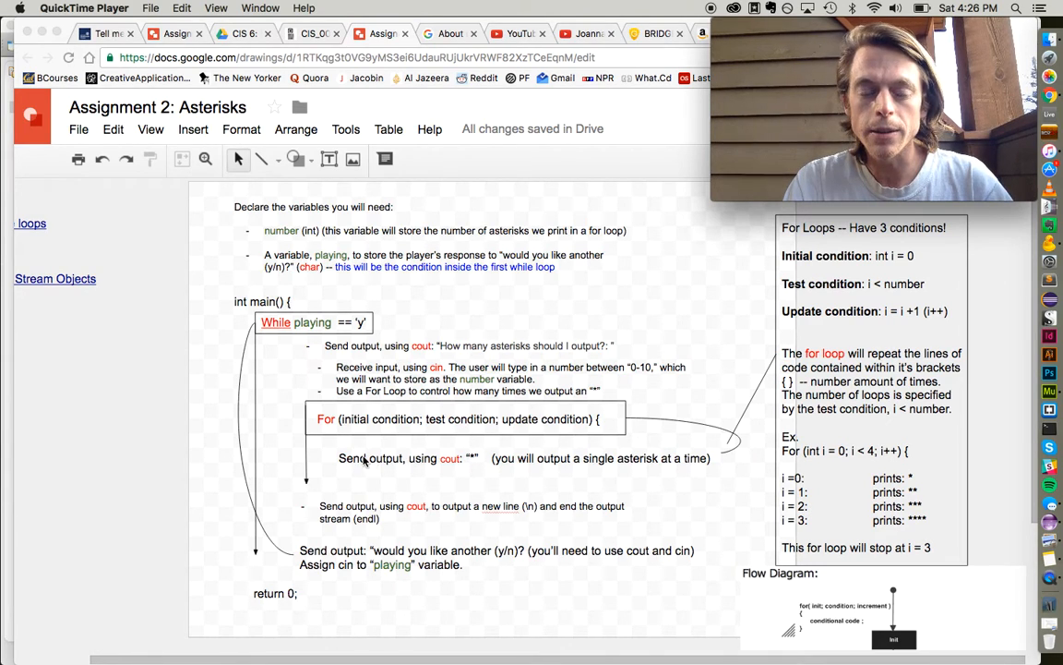
mouse_move(376, 469)
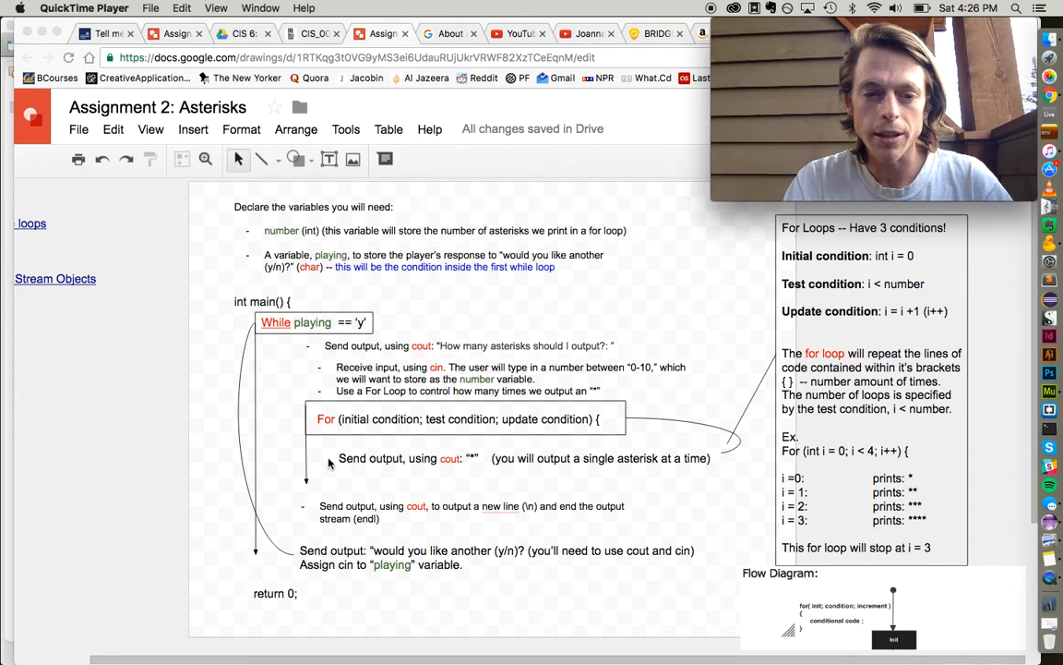
mouse_move(463, 468)
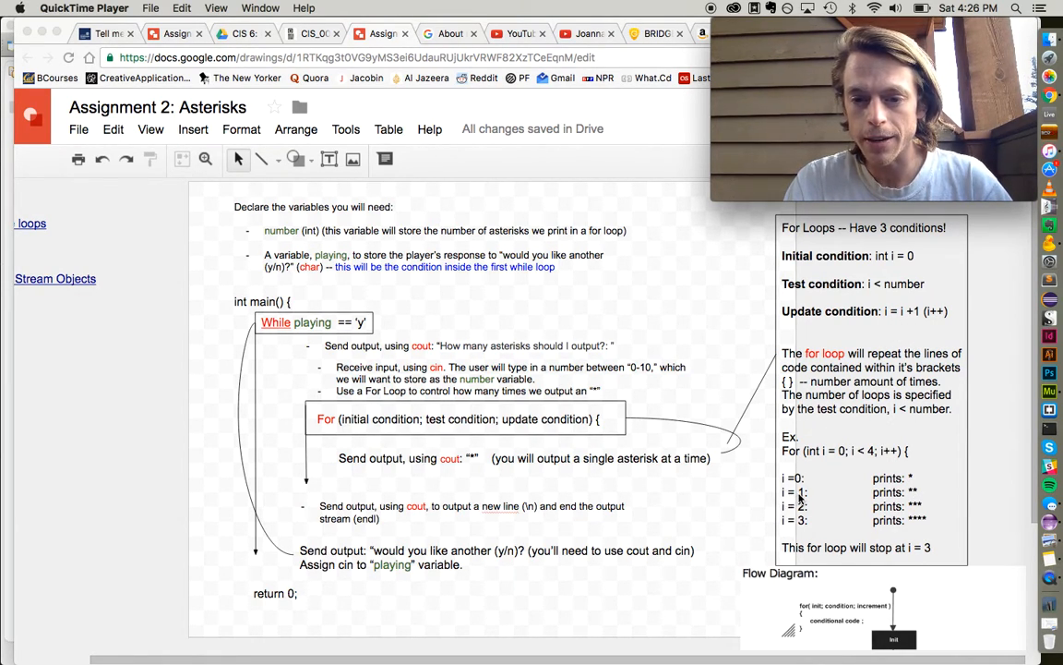
mouse_move(933, 503)
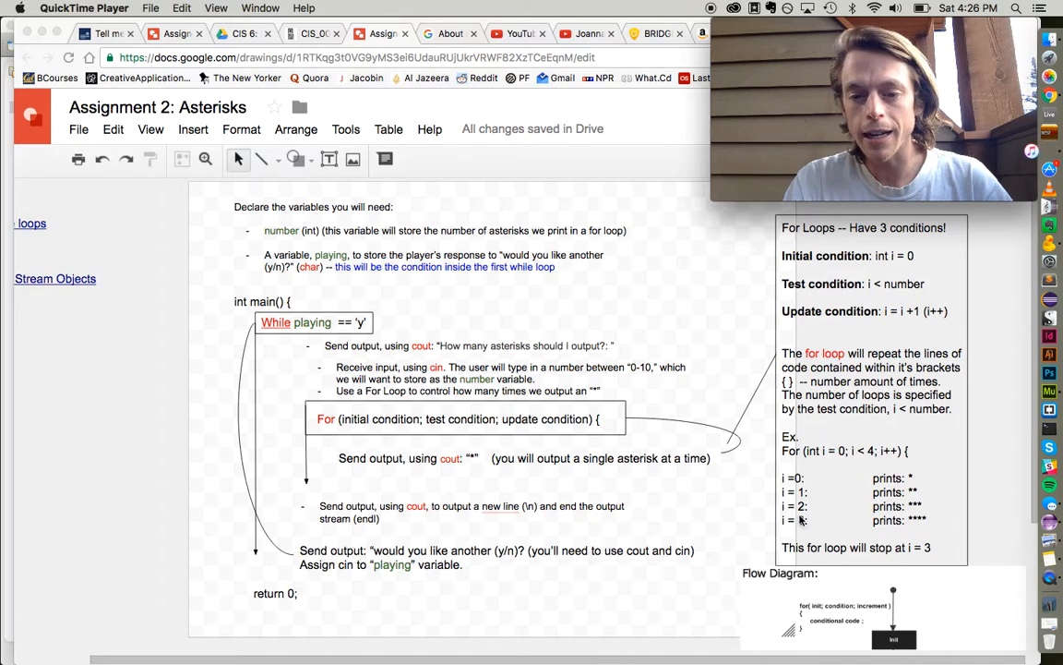
mouse_move(842, 478)
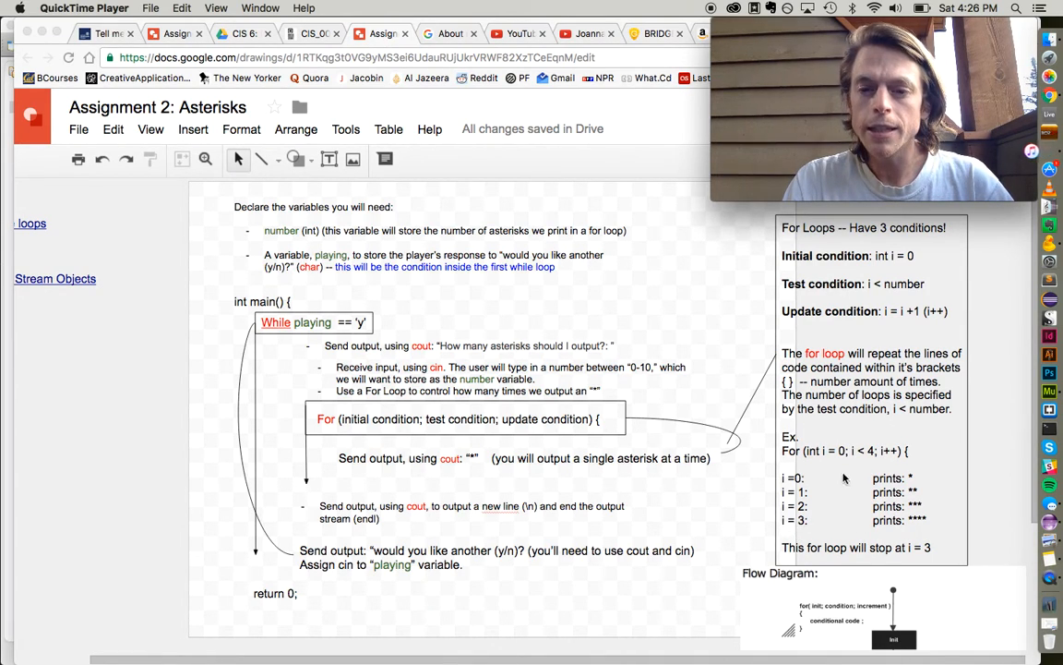
mouse_move(857, 459)
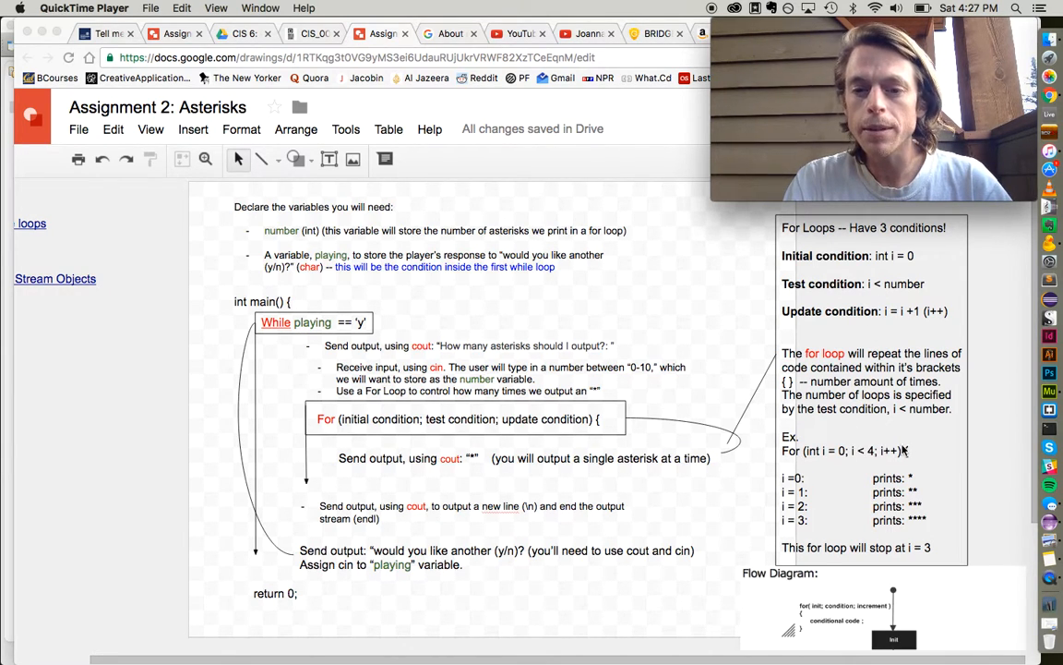
mouse_move(764, 551)
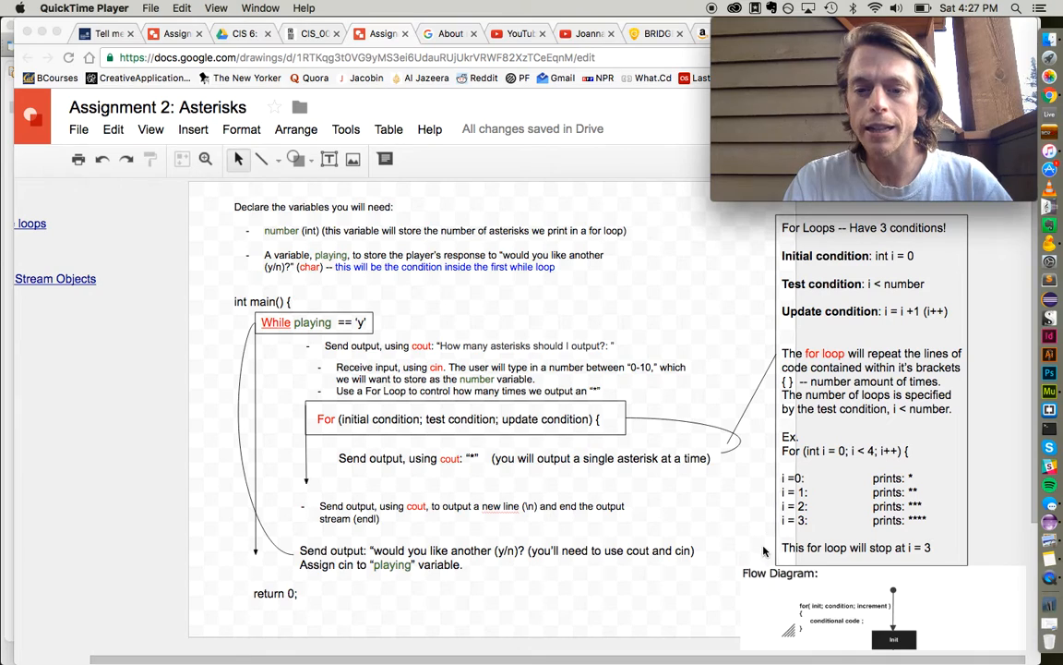
mouse_move(309, 490)
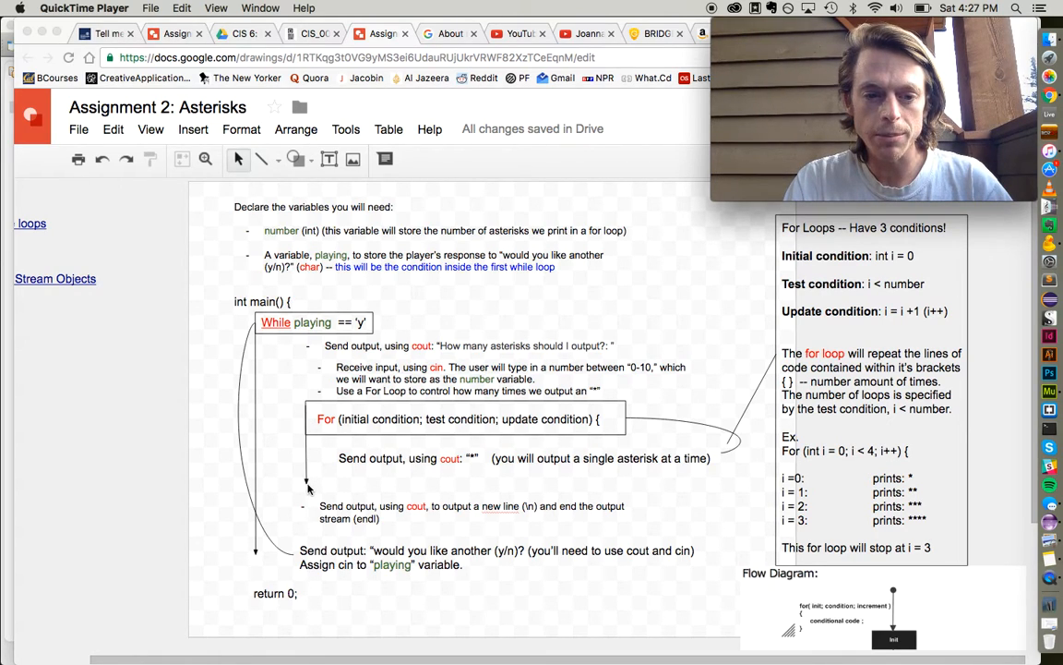
mouse_move(321, 518)
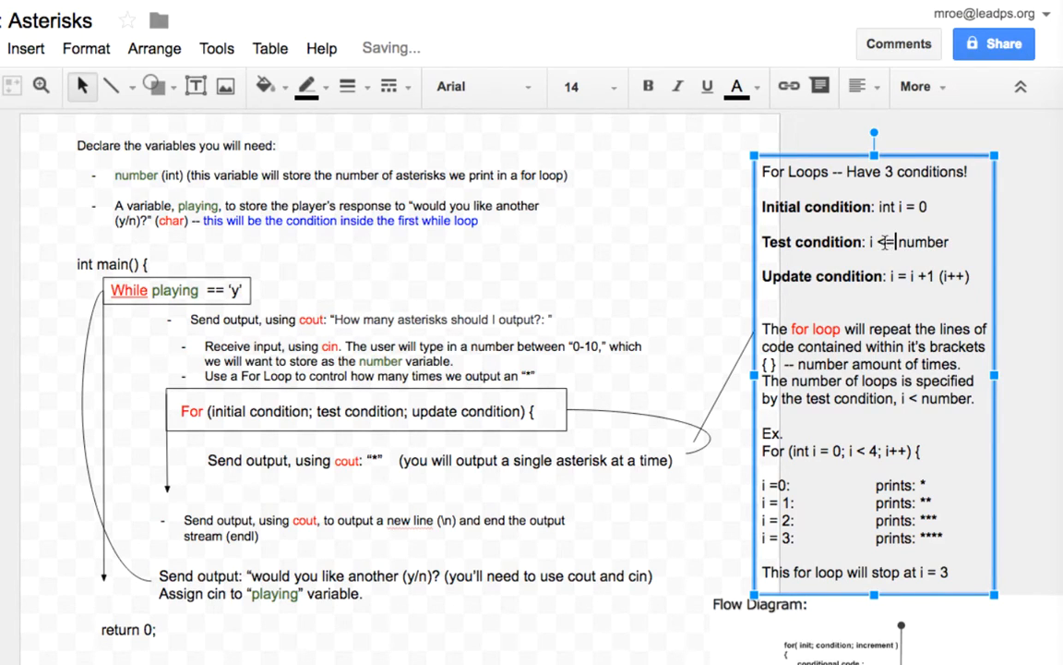
text(=)
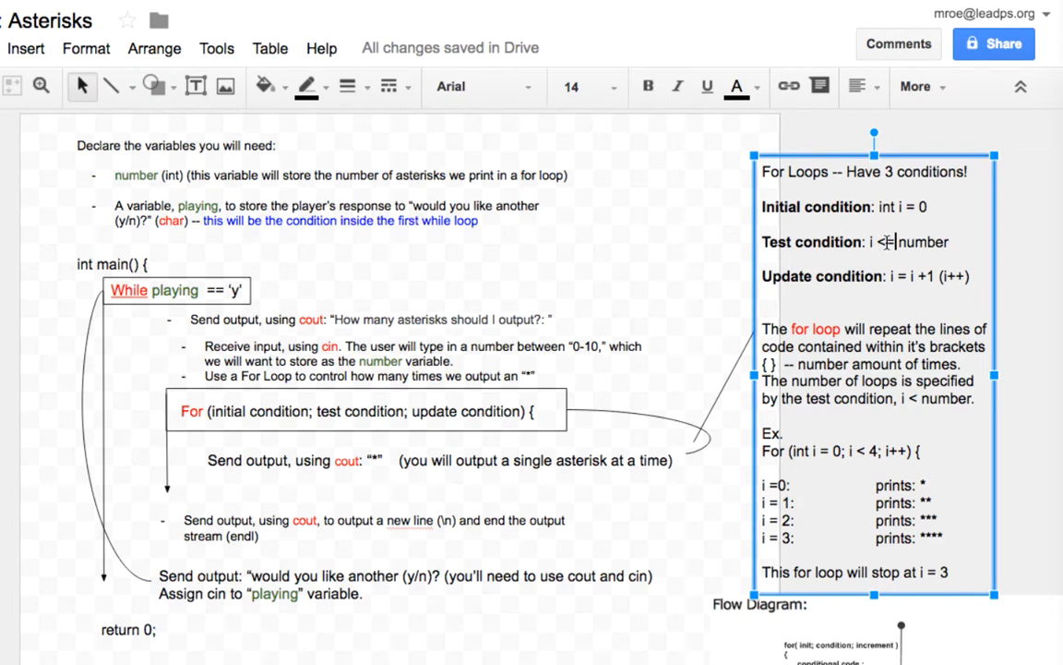
text(=)
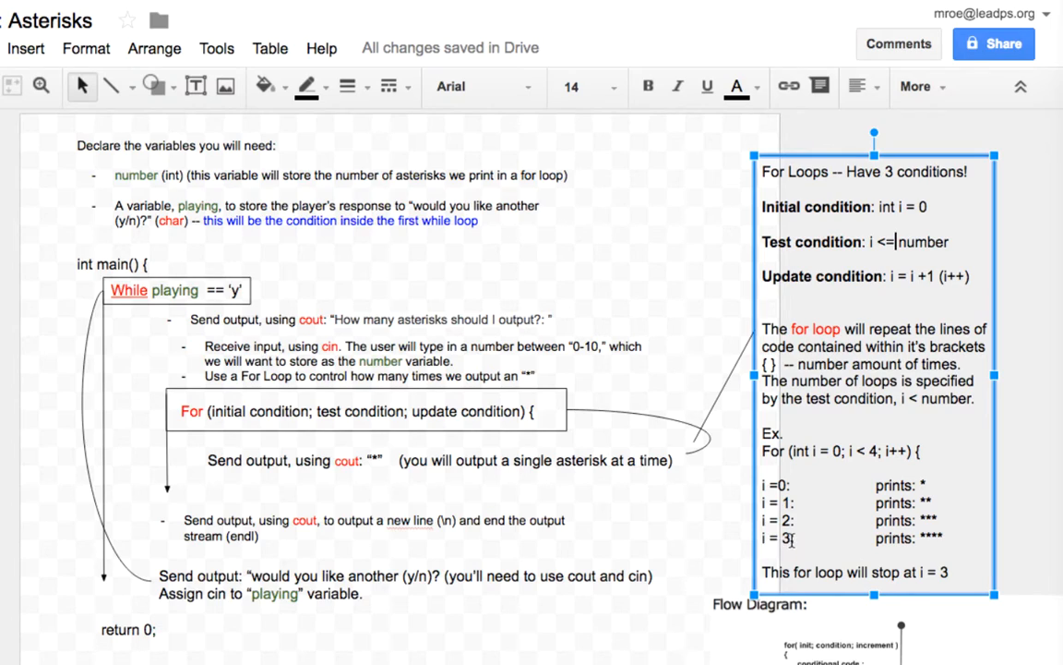
mouse_move(900, 538)
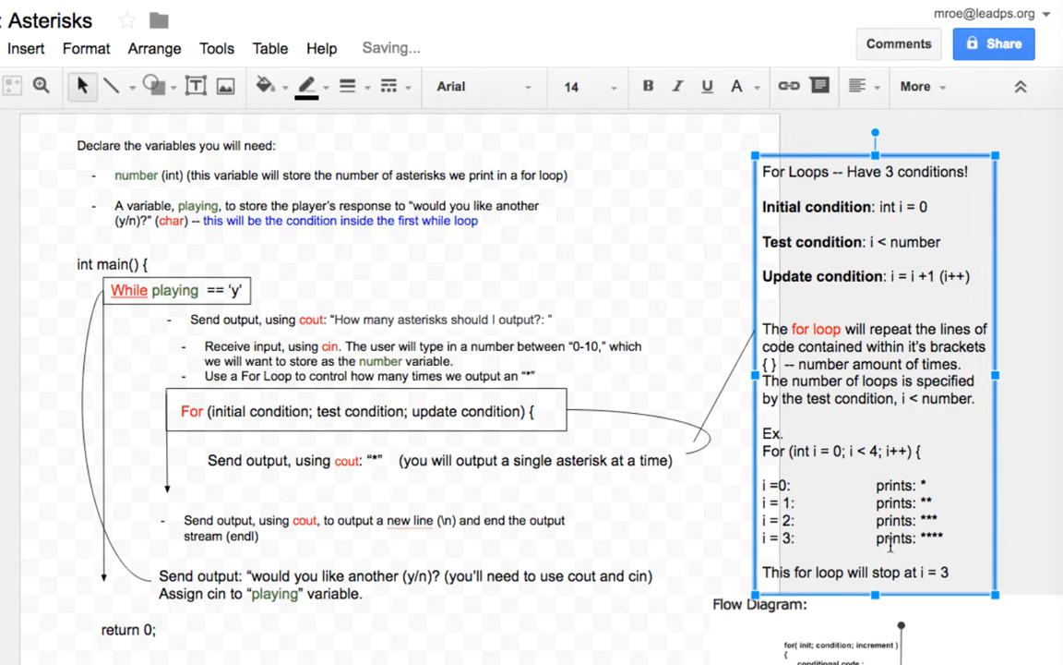
triple_click(849, 538)
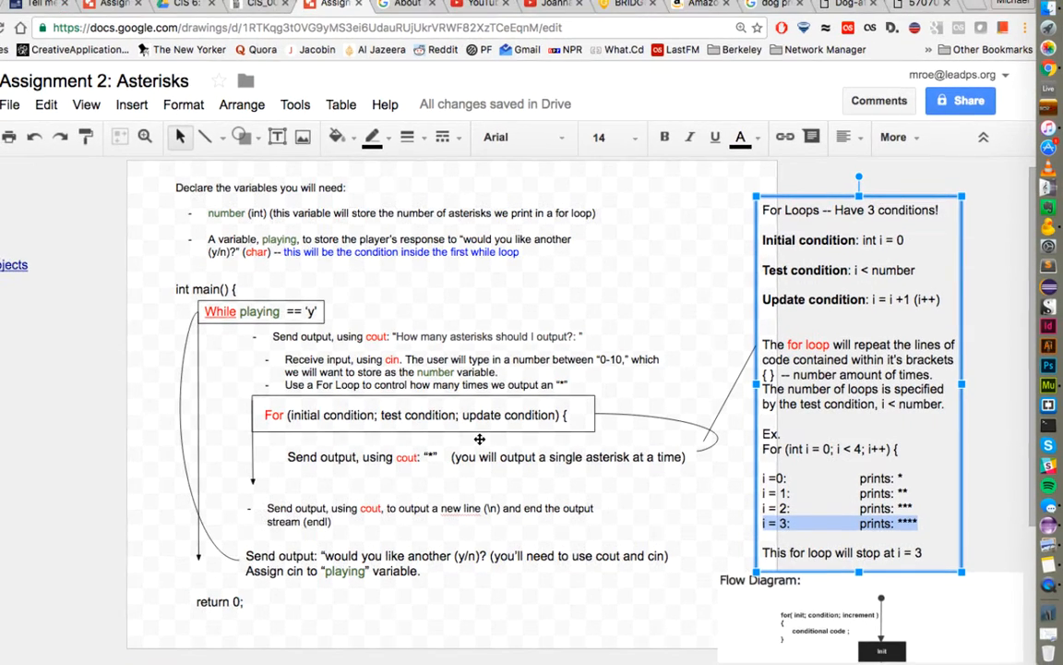
Step: Scroll down to the for-loop flow diagram of init, condition, code block and increment
scroll(down, 3)
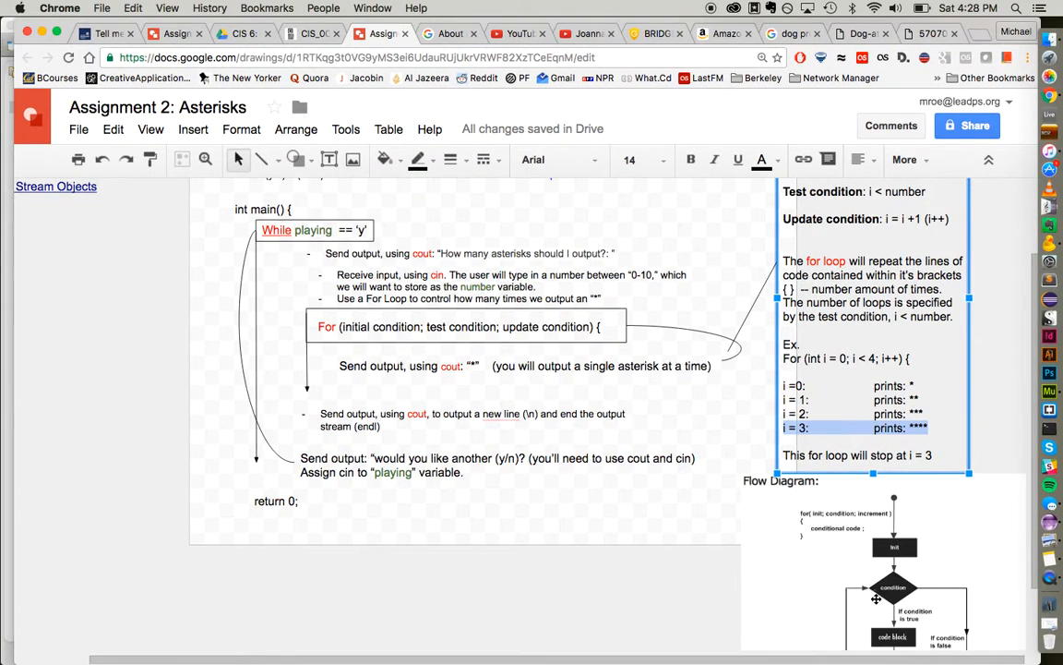
scroll(down, 3)
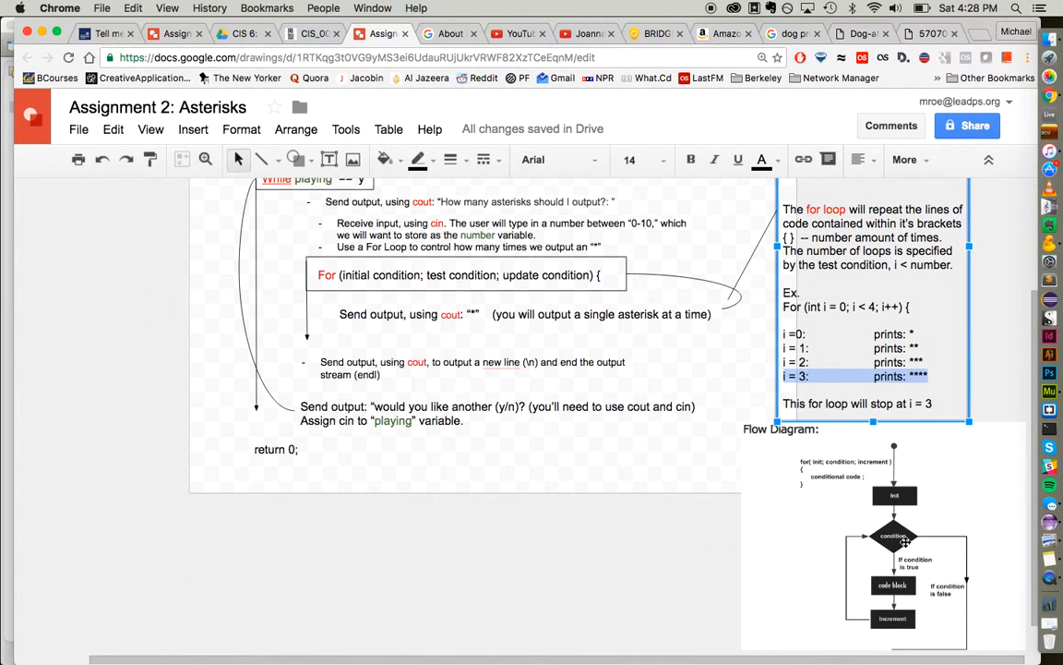
mouse_move(918, 556)
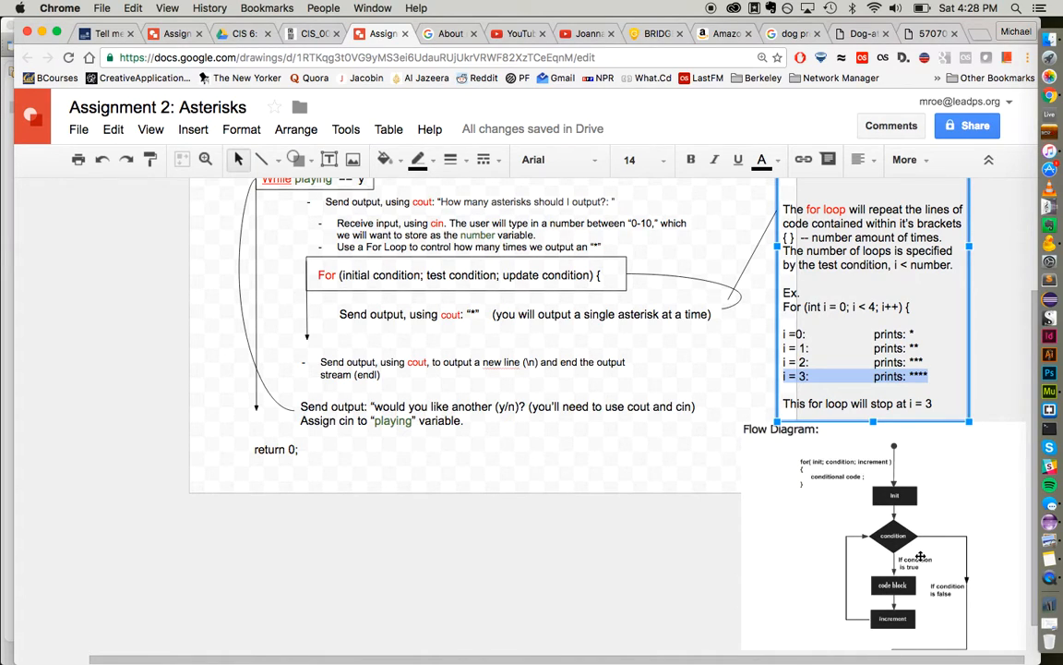
mouse_move(870, 540)
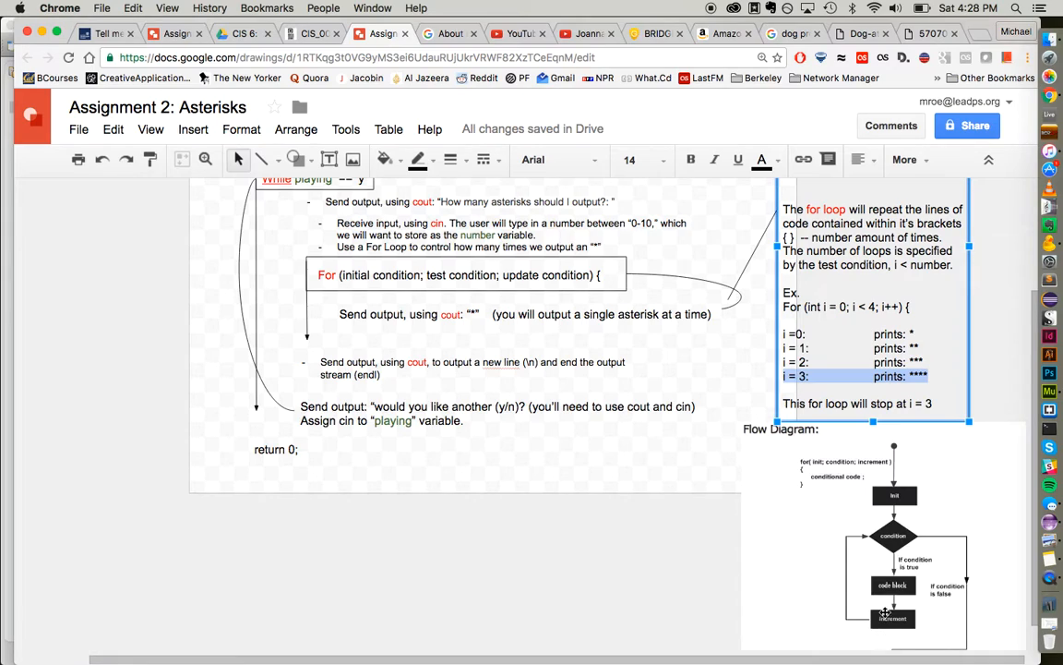
mouse_move(909, 537)
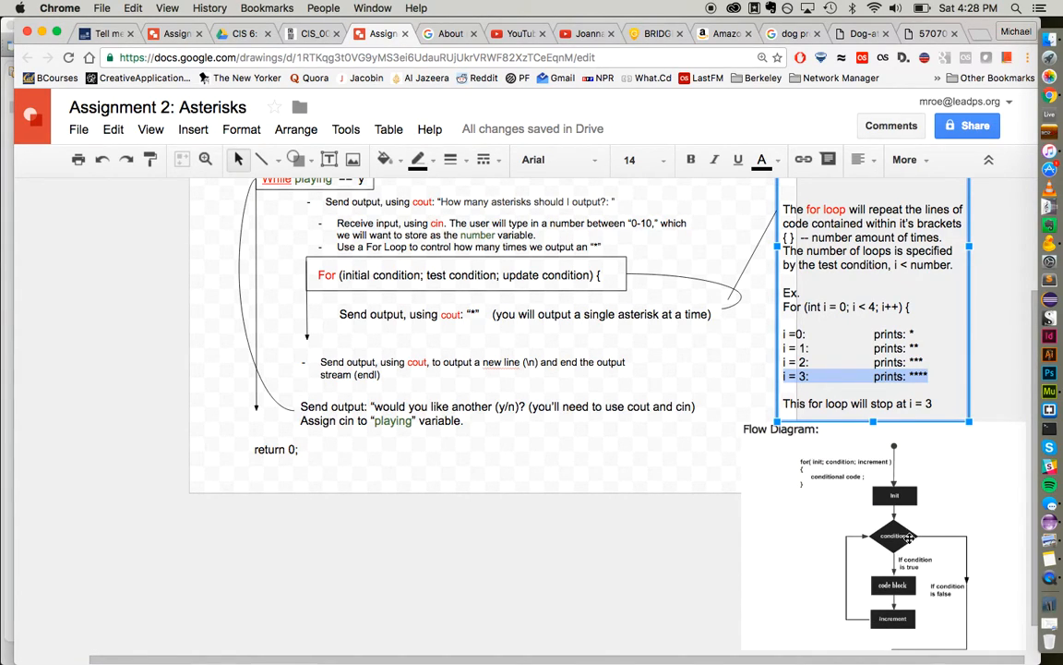
mouse_move(884, 586)
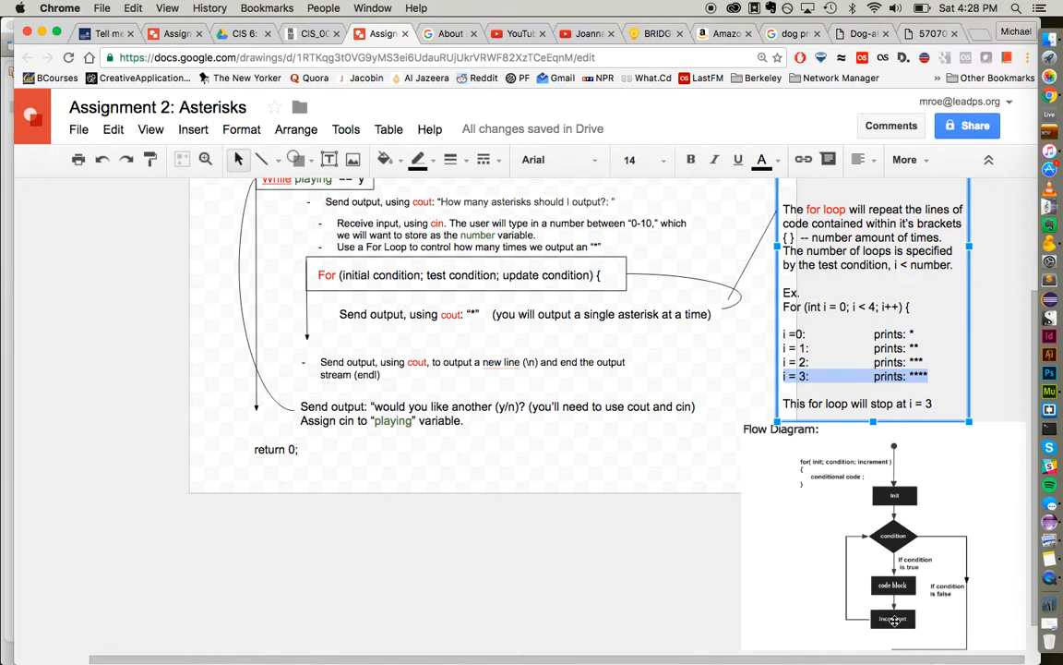
mouse_move(893, 586)
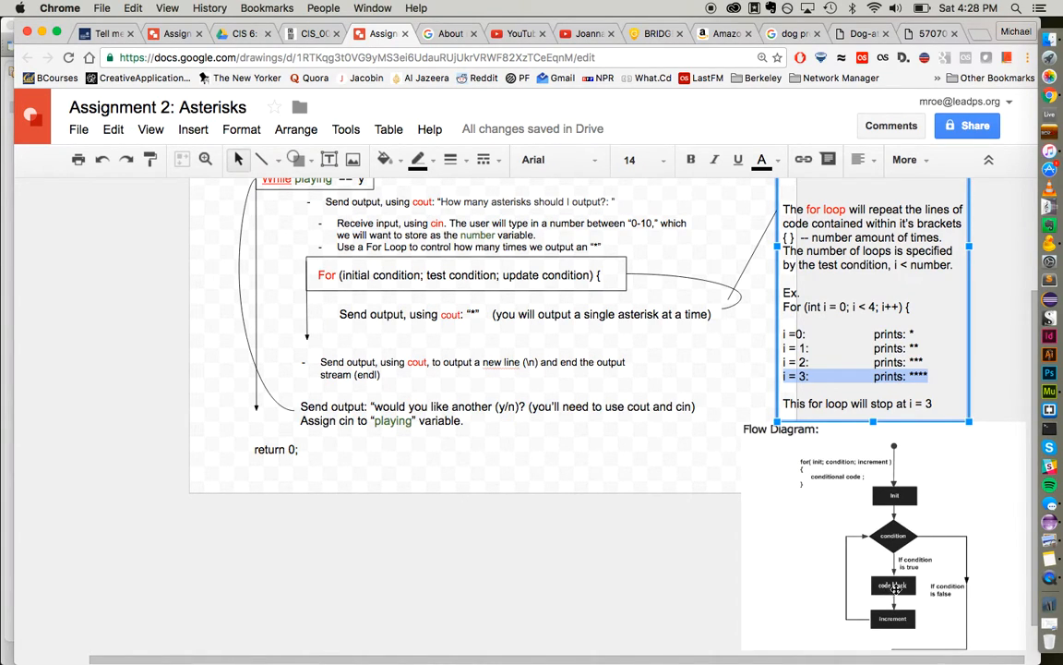
mouse_move(340, 320)
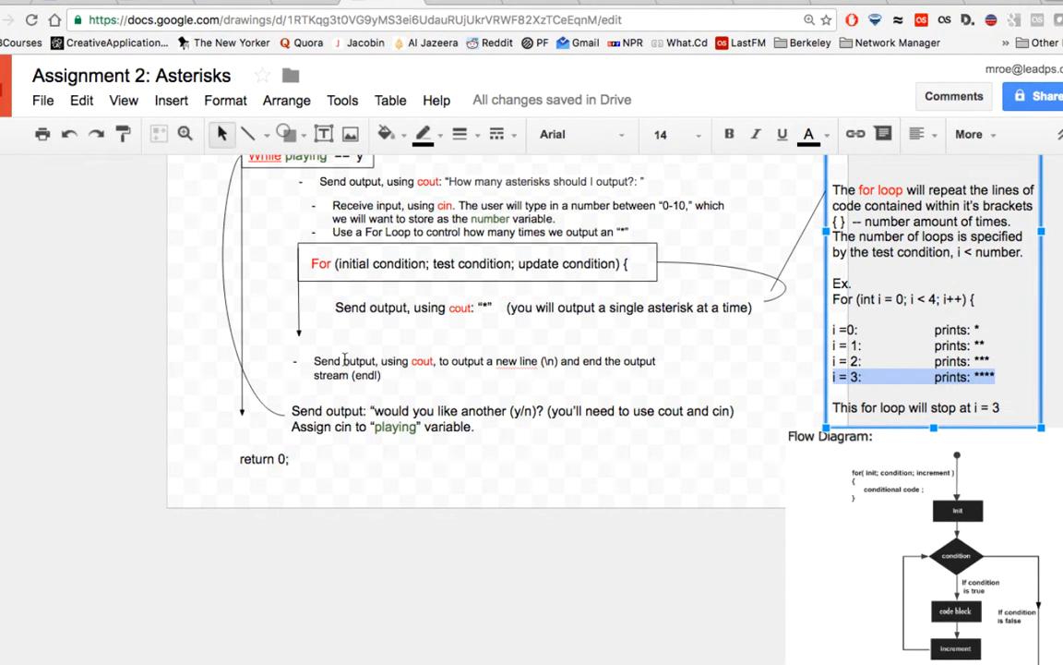
mouse_move(505, 366)
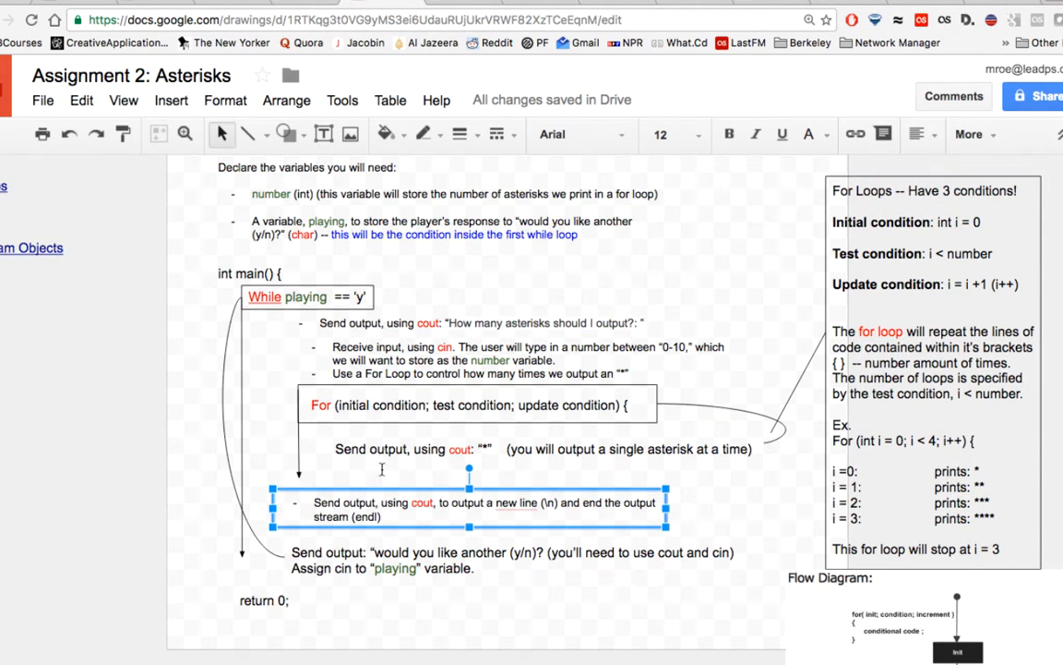
mouse_move(374, 530)
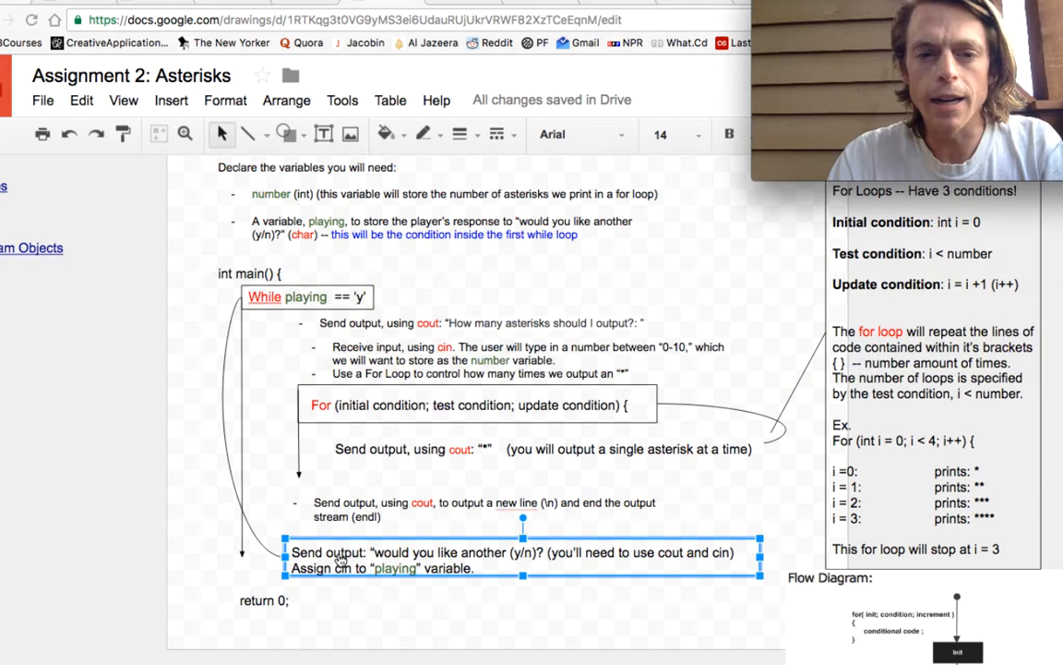
mouse_move(476, 557)
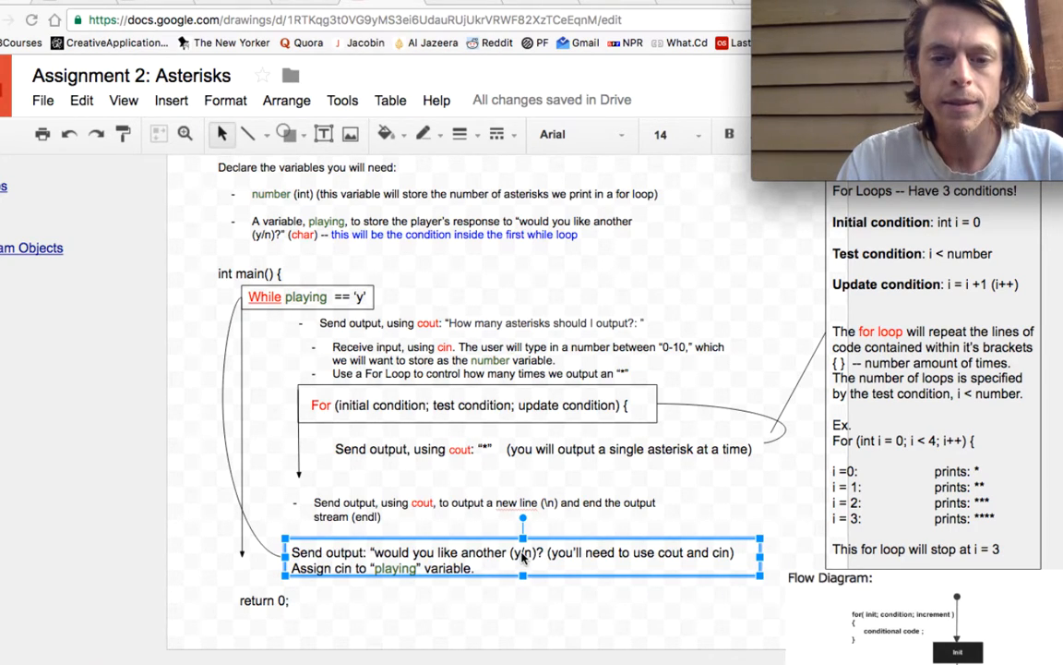
mouse_move(528, 560)
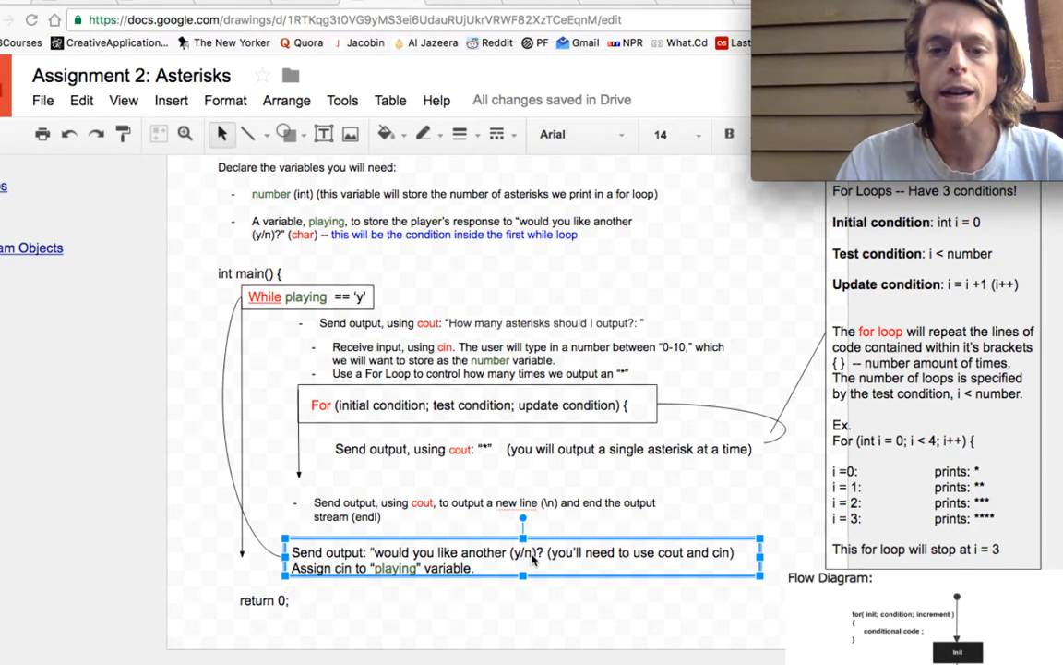
mouse_move(360, 580)
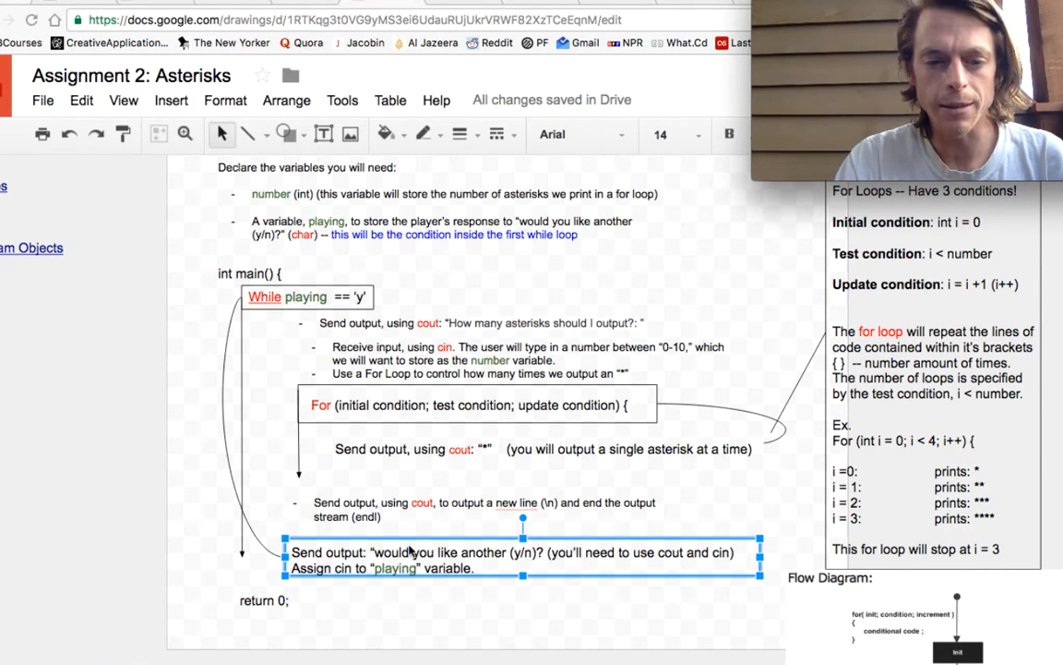
mouse_move(524, 564)
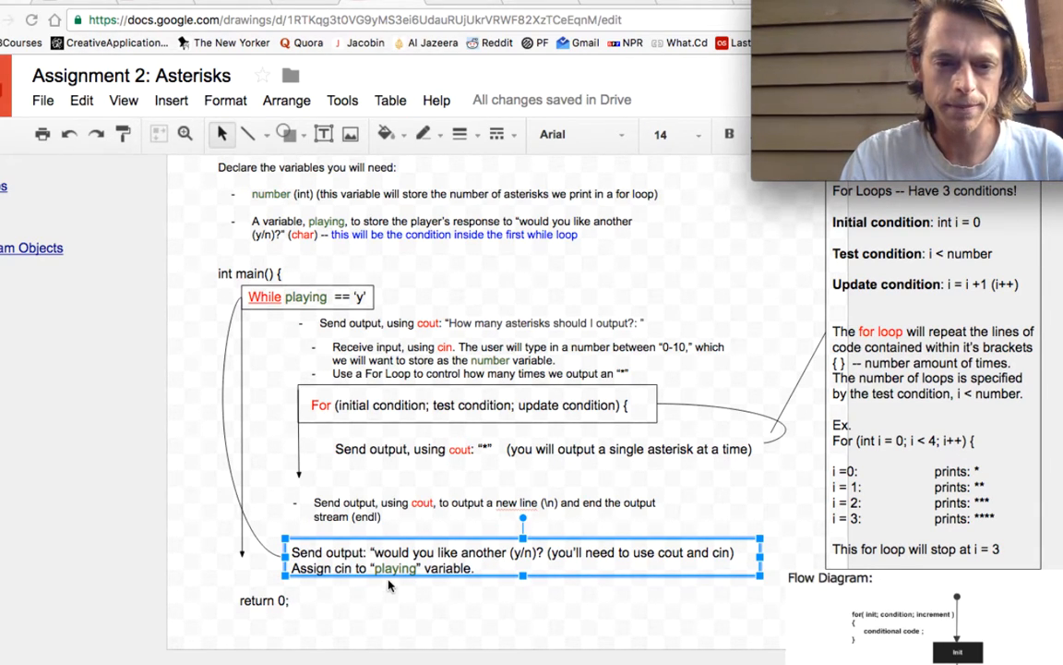
mouse_move(236, 497)
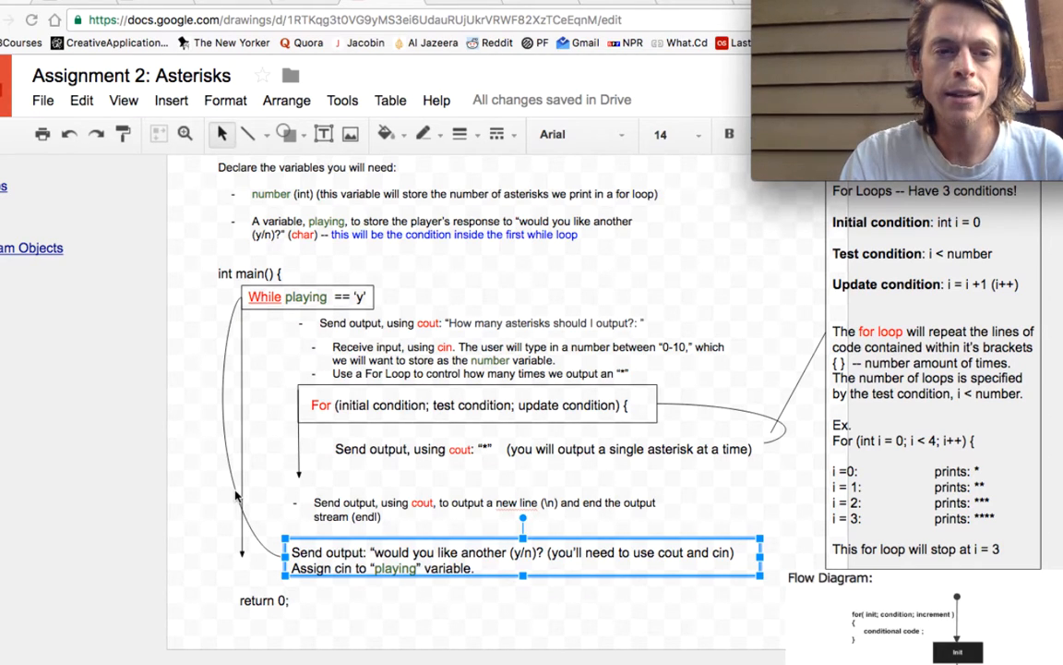
mouse_move(342, 311)
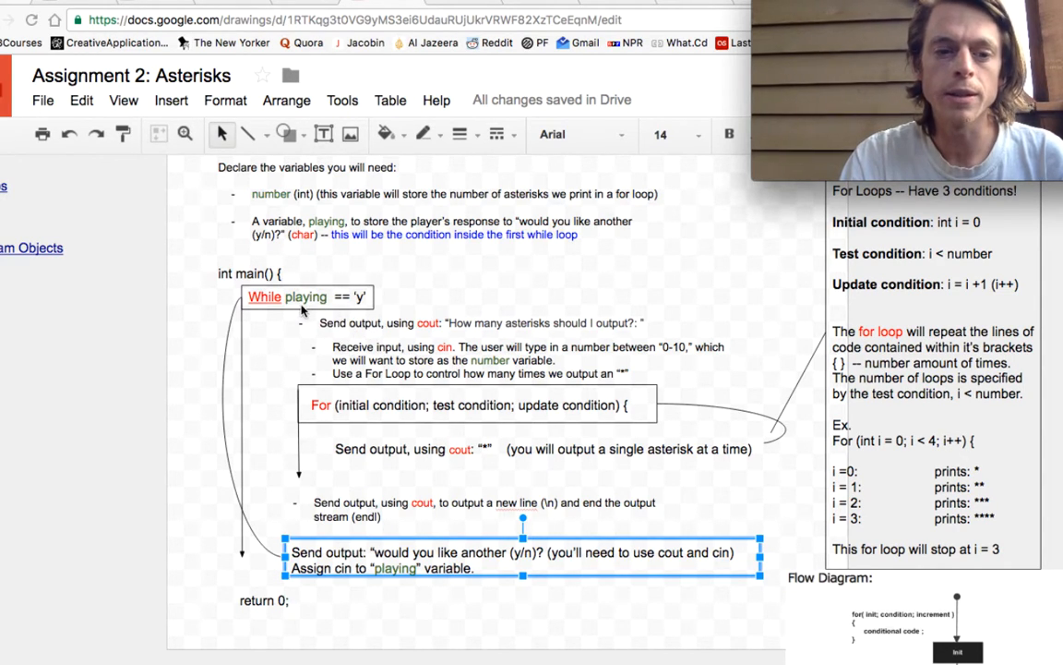
mouse_move(268, 620)
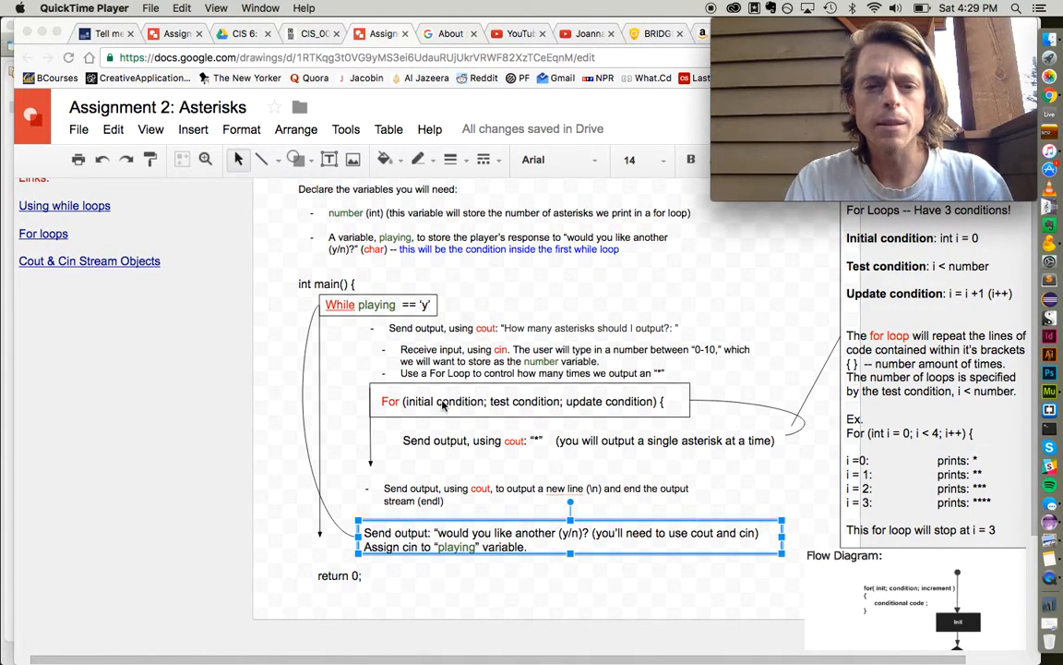
mouse_move(420, 388)
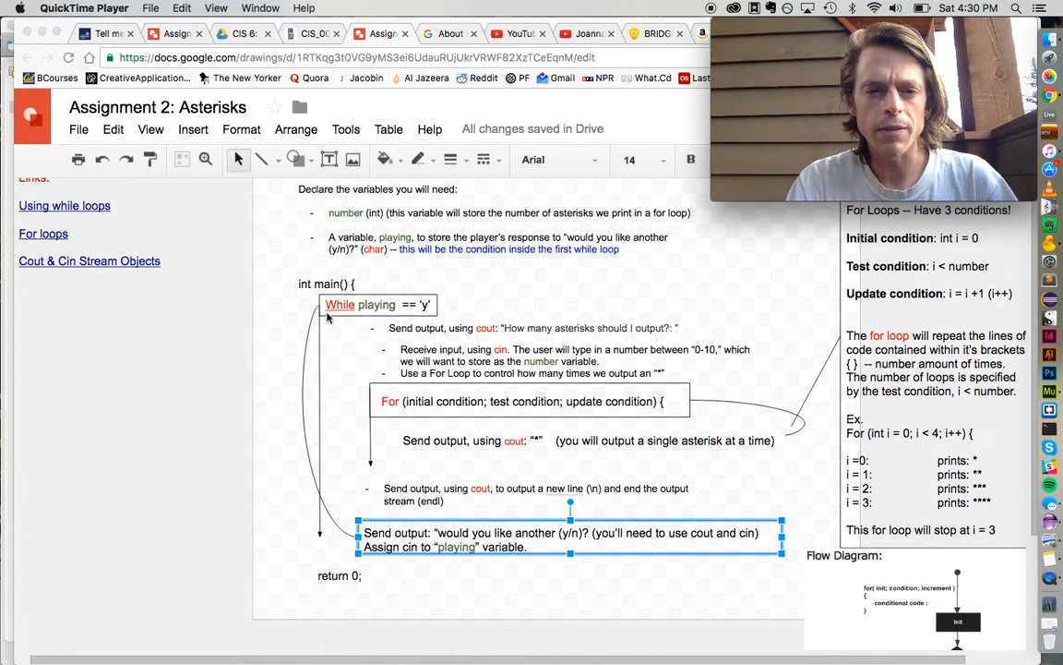
mouse_move(446, 427)
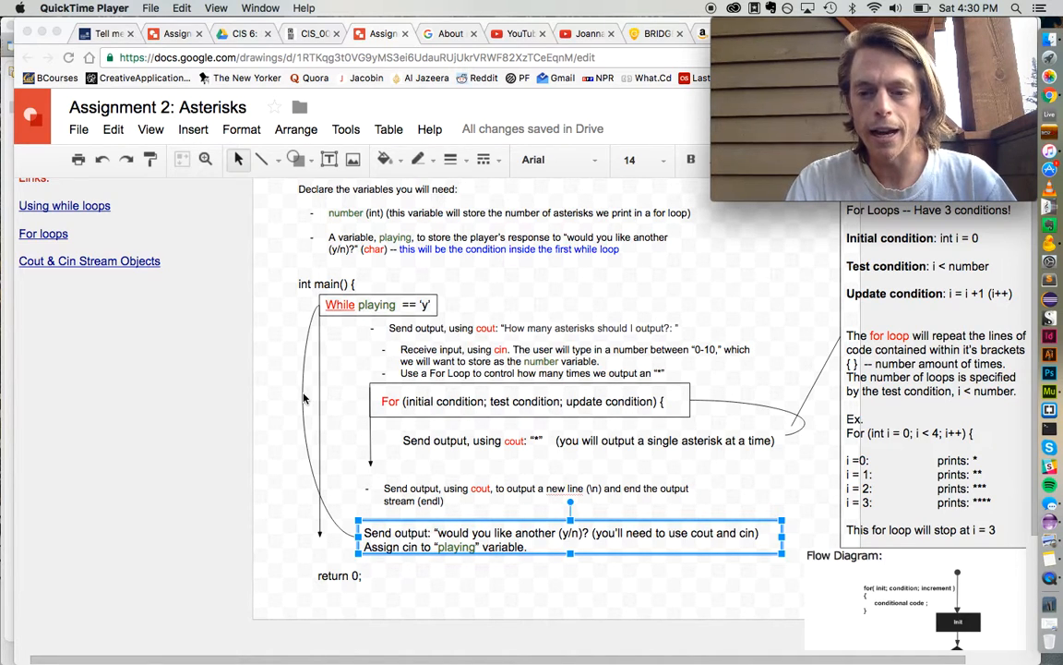
mouse_move(263, 379)
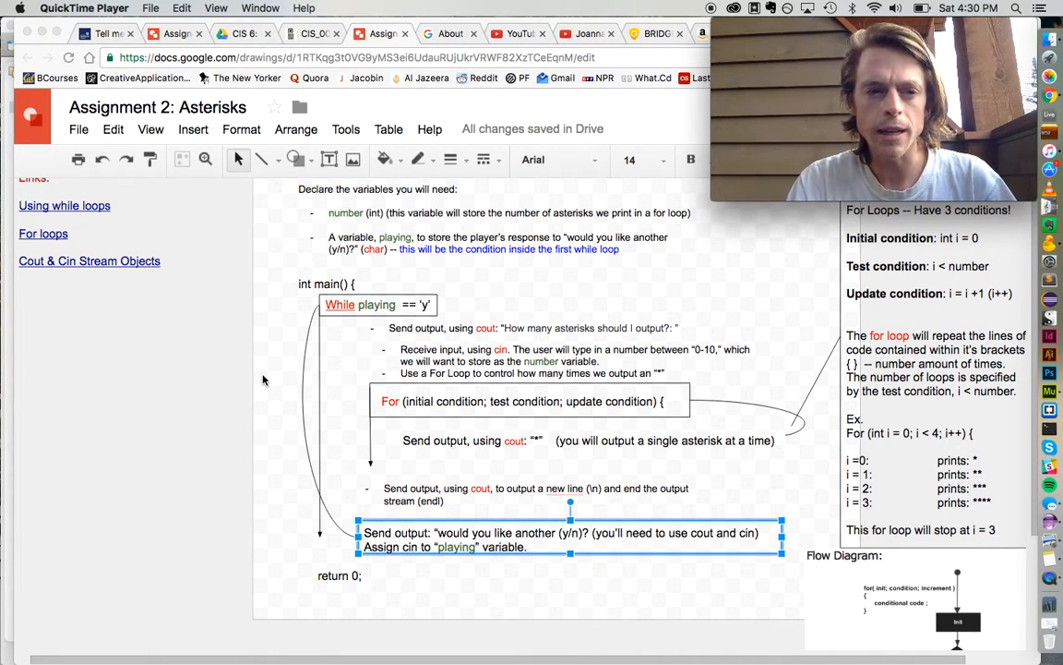